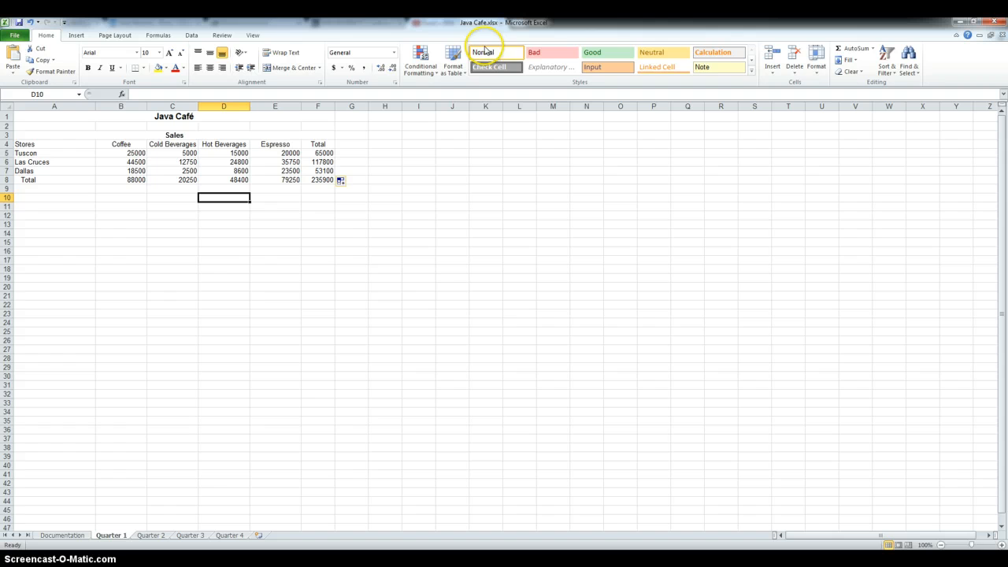
mouse_move(422, 444)
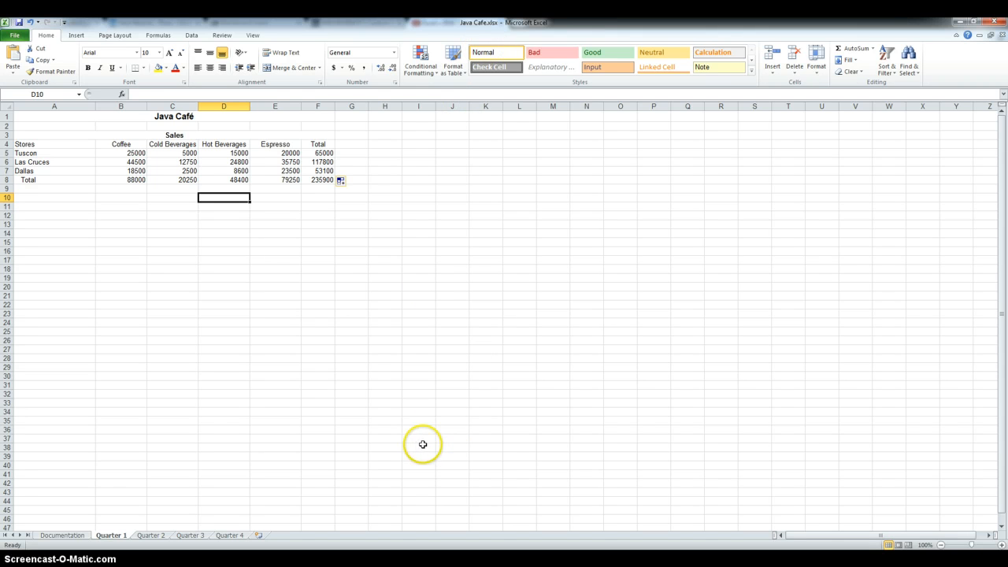
mouse_move(312, 363)
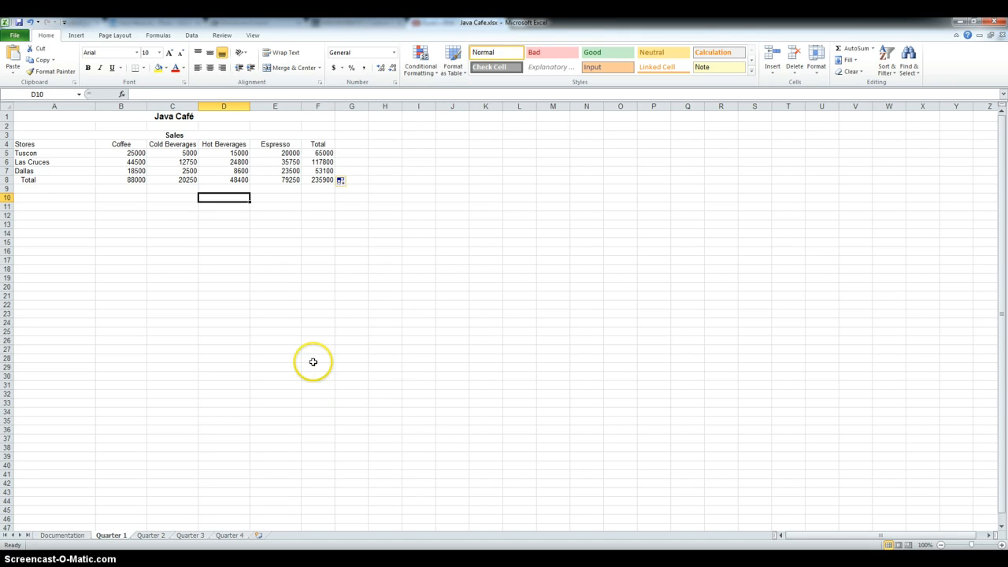
mouse_move(277, 409)
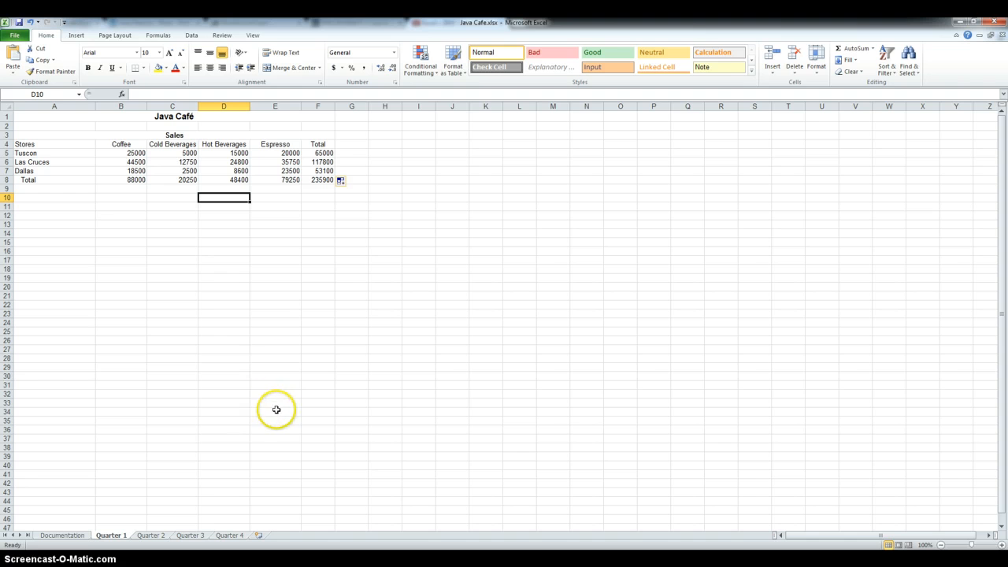
mouse_move(104, 537)
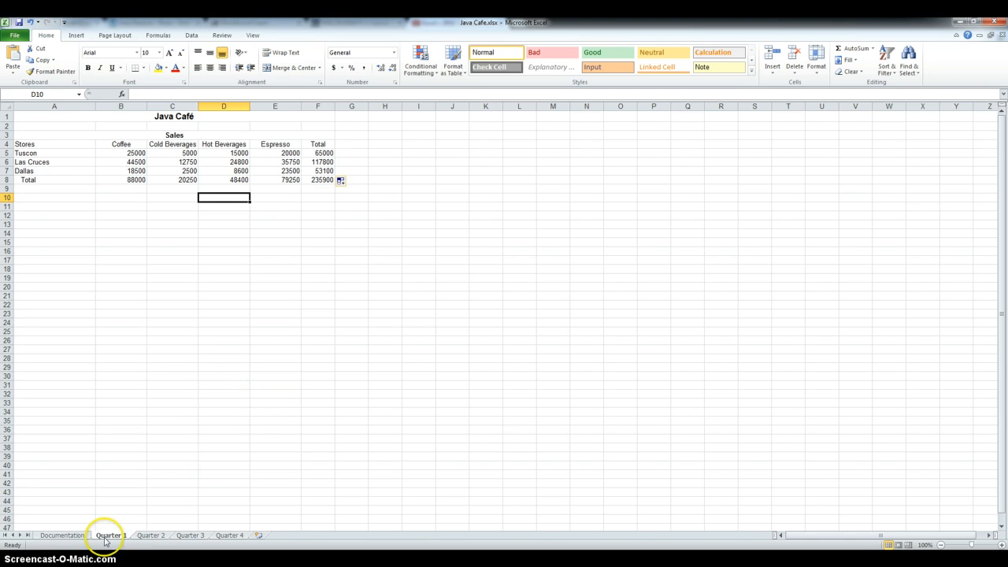
mouse_move(199, 542)
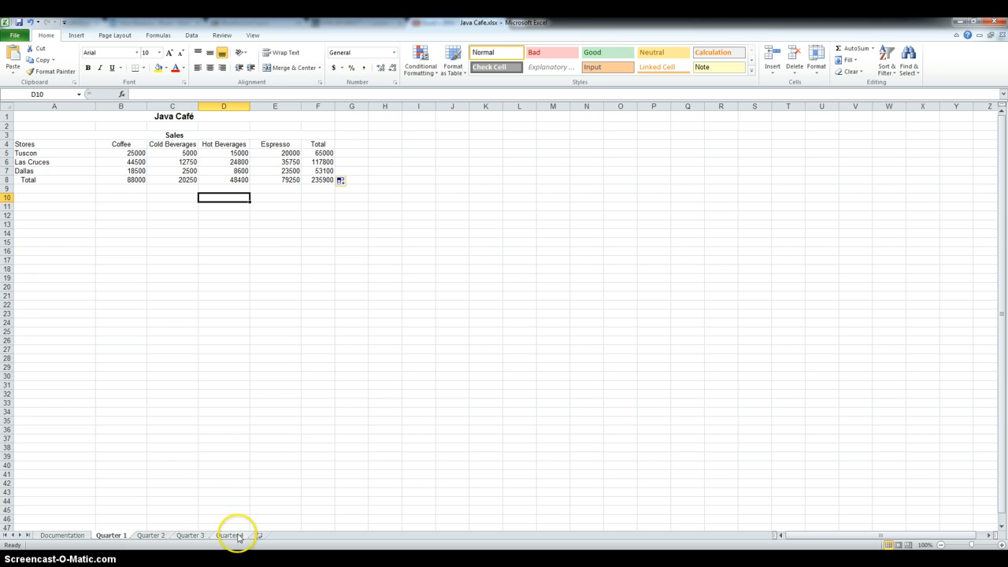
Group Quarter 1–4 and select the old store and product totals to clear them
click(233, 535)
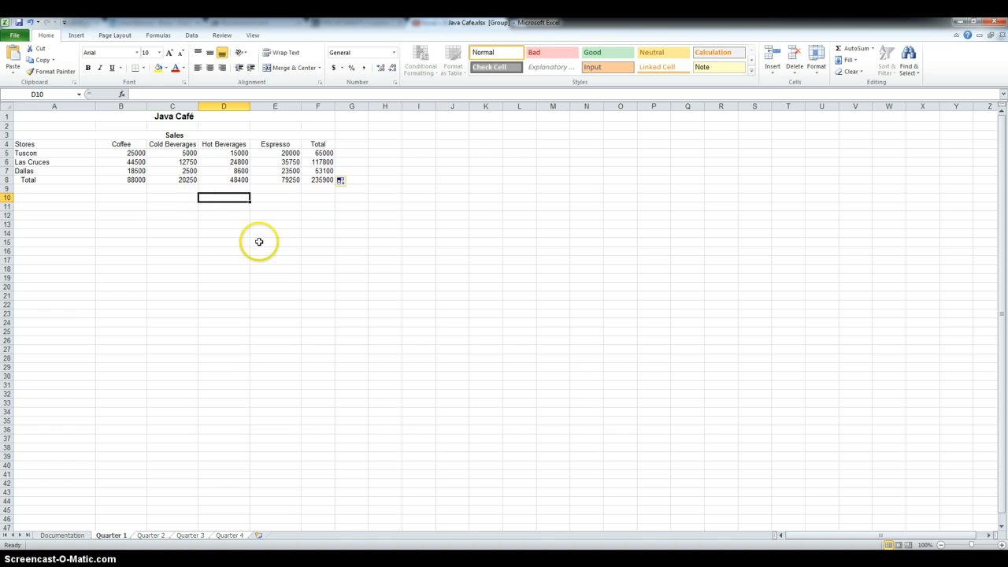
mouse_move(276, 241)
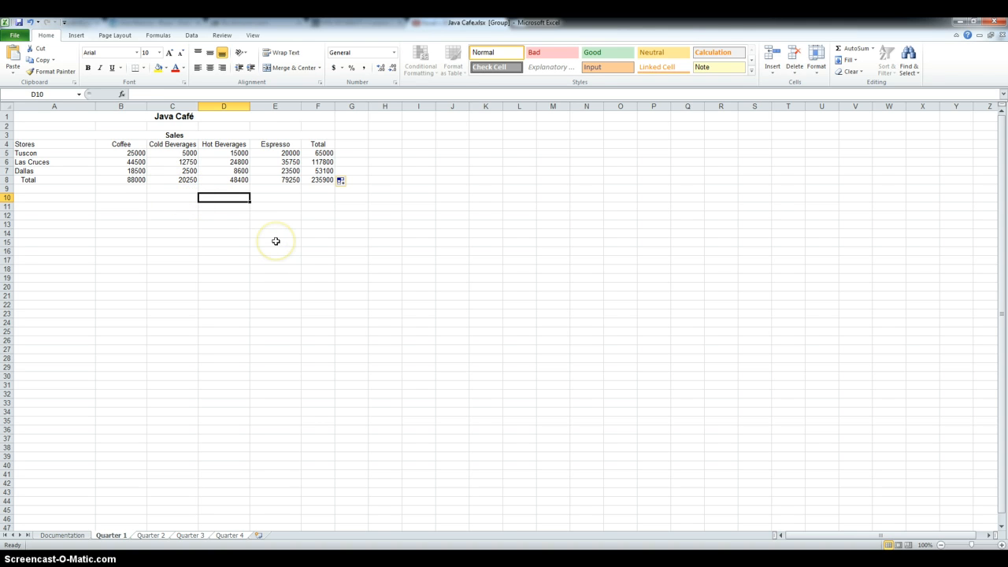
drag(120, 180, 318, 180)
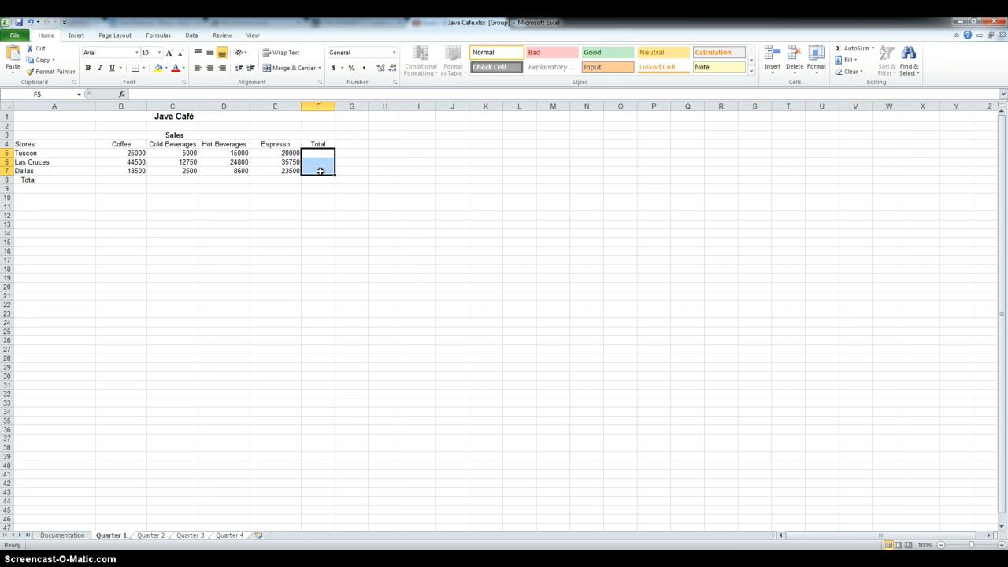
AutoSum each product column into the Total row B8:E8 on the grouped sheets
click(173, 233)
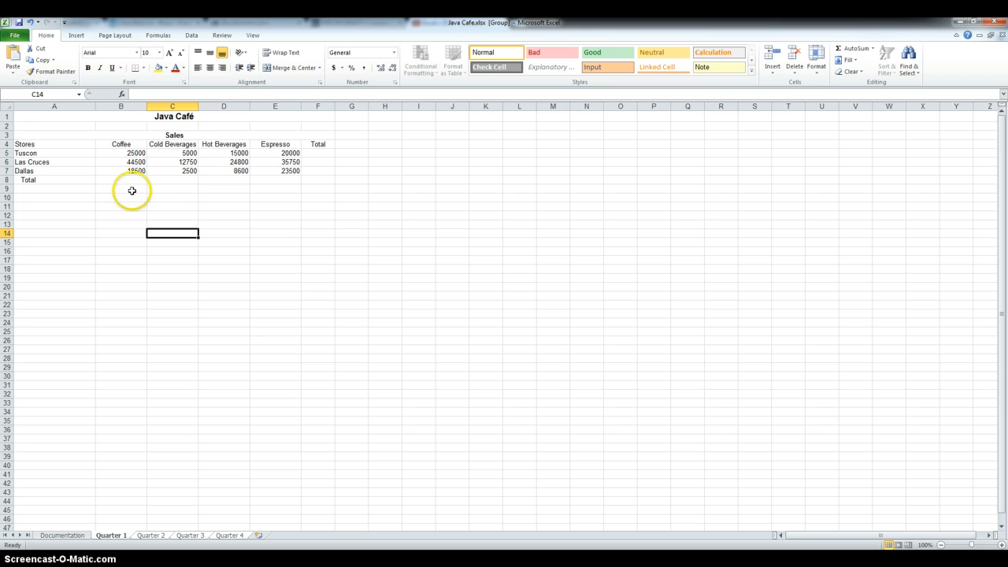
mouse_move(120, 177)
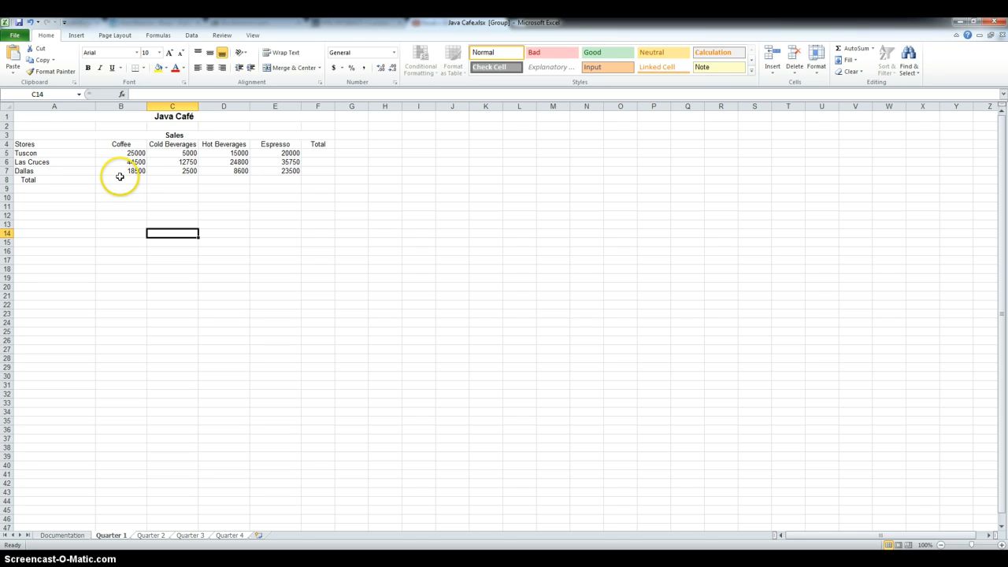
mouse_move(115, 179)
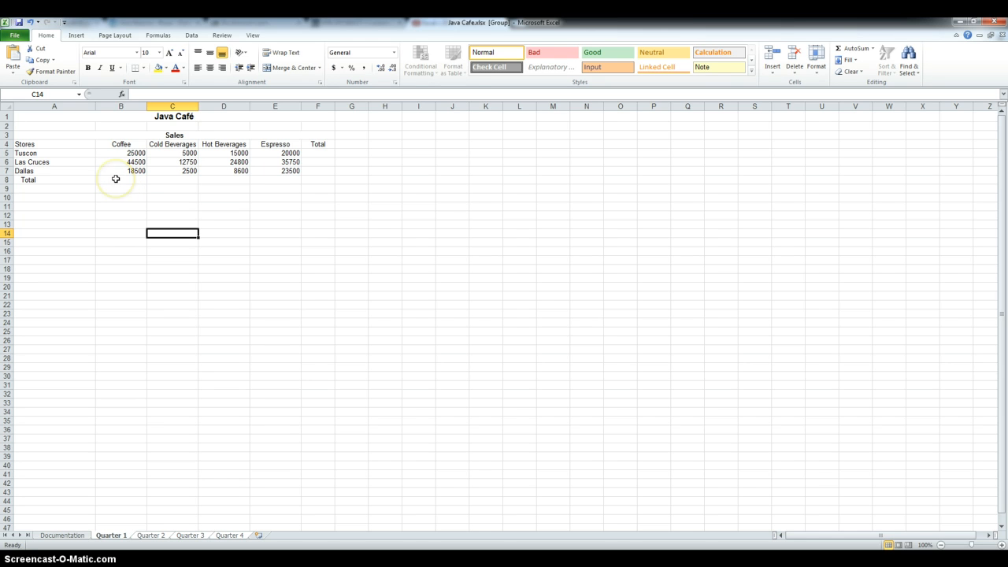
drag(120, 180, 297, 179)
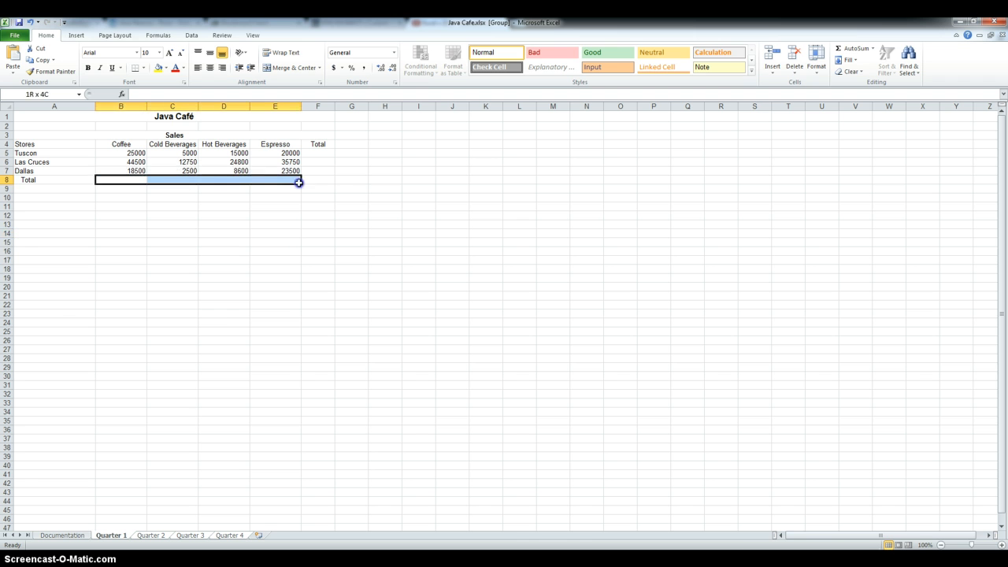
click(850, 49)
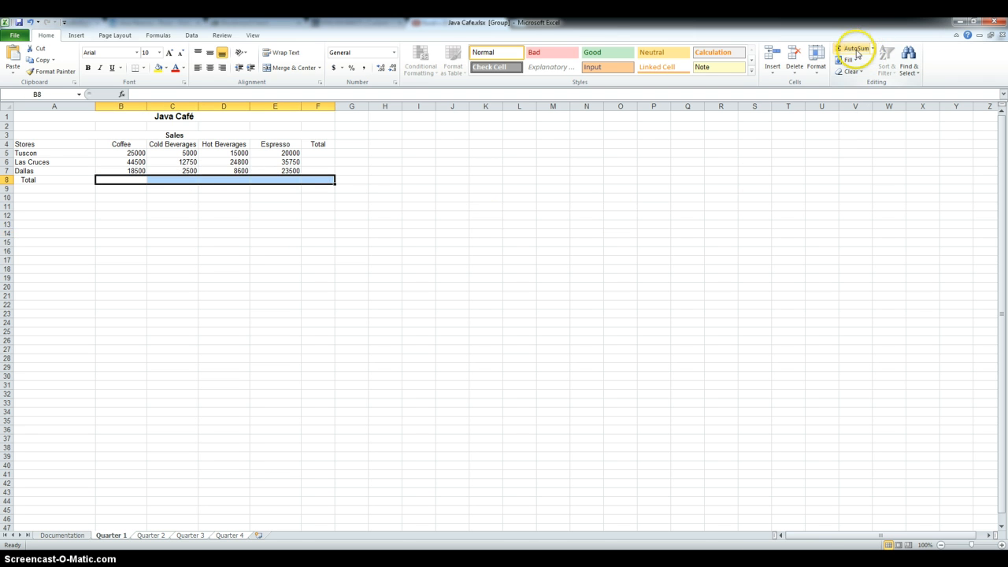
click(857, 51)
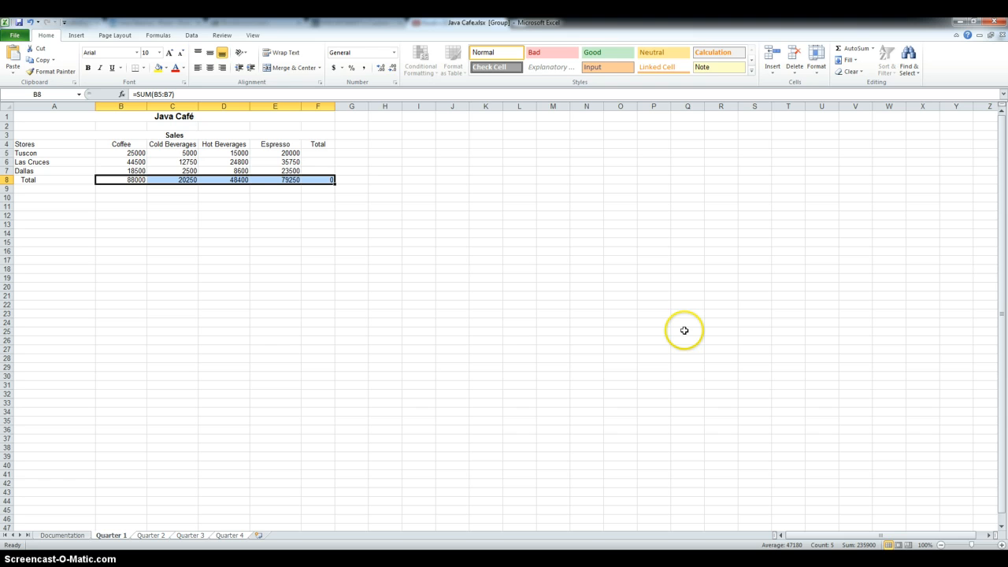
mouse_move(702, 321)
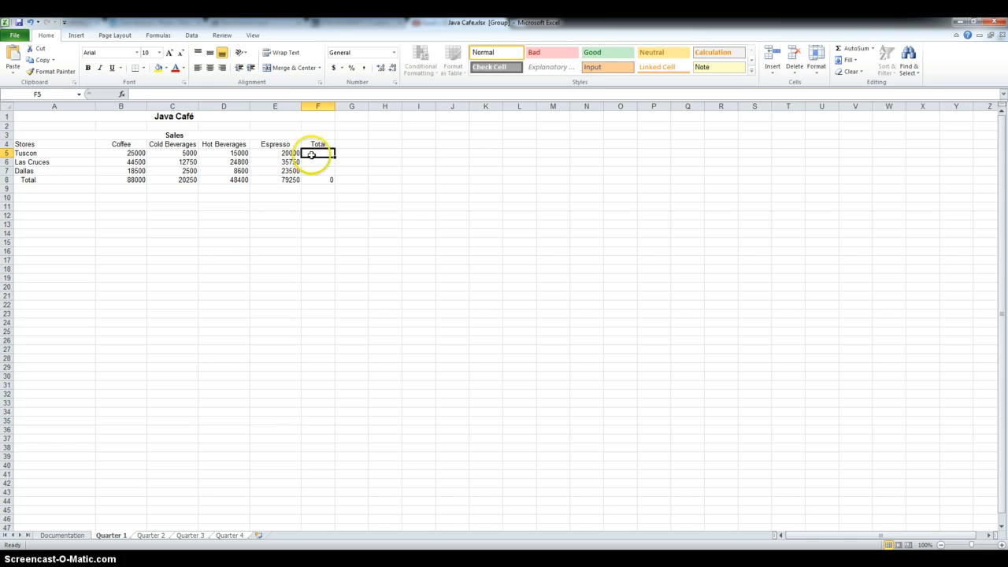
Add =SUM(B5:E5) as the Tucson total in F5, fill it down to Dallas, and view Quarter 2
click(851, 48)
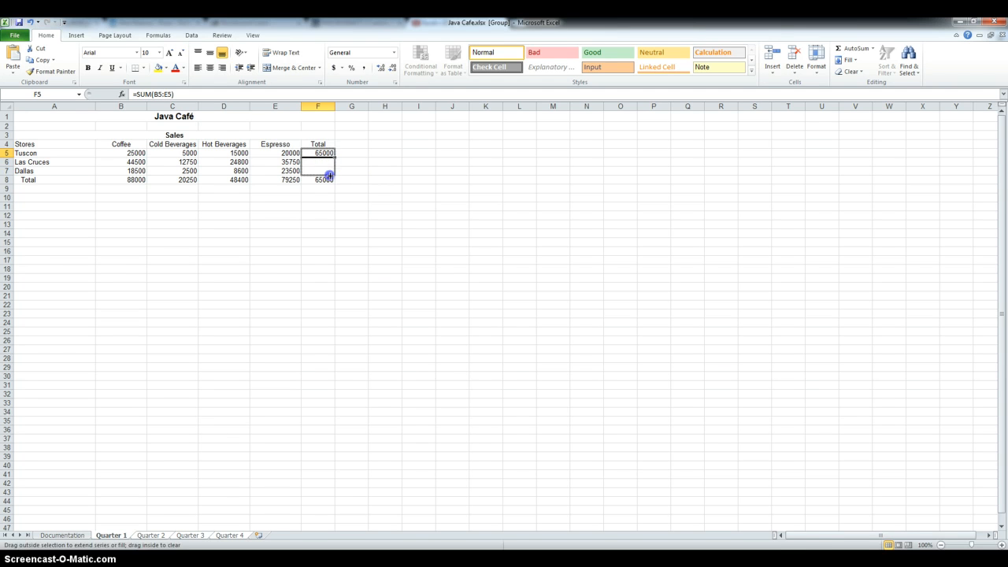
drag(318, 153, 318, 170)
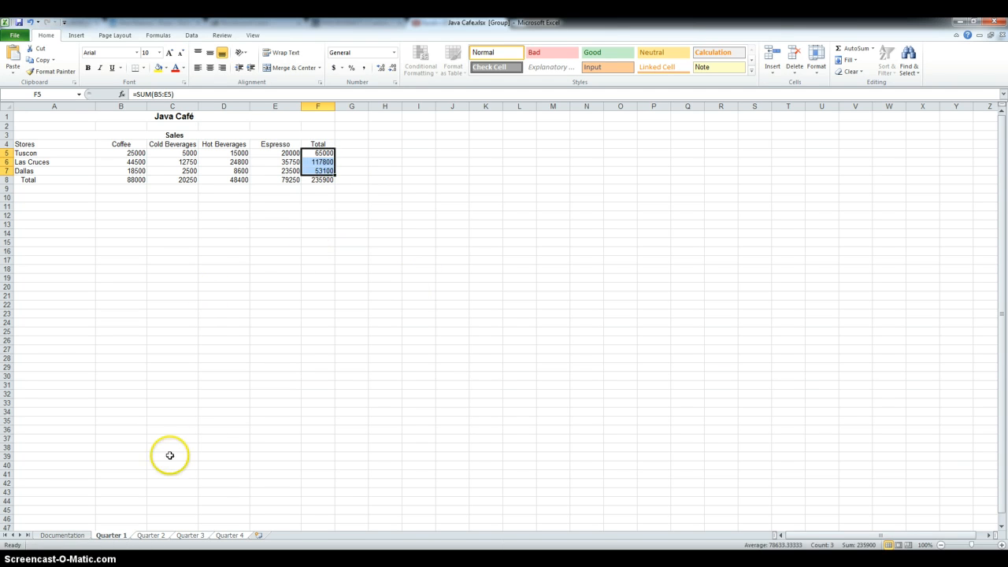
click(154, 536)
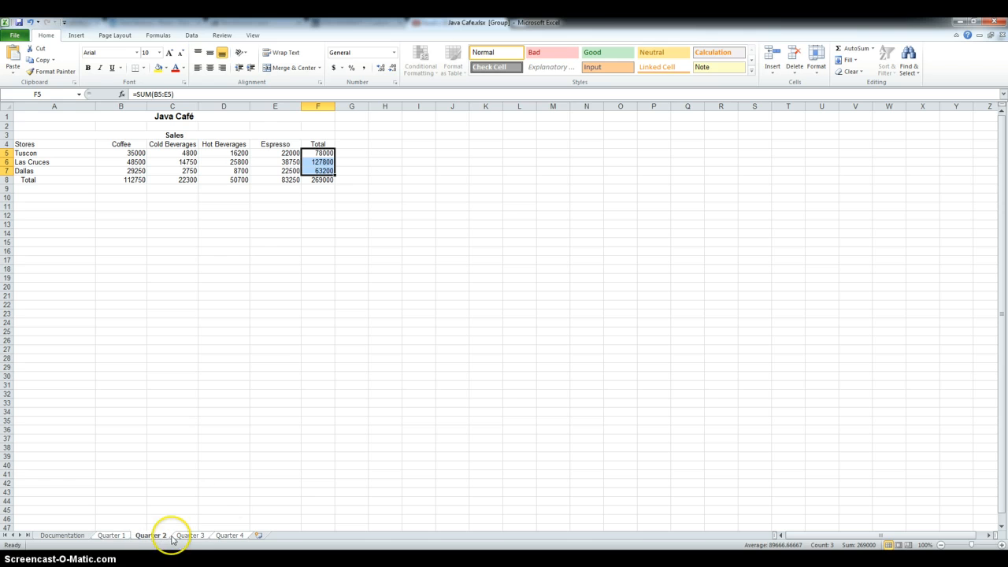
Check Quarter 3's calculated totals, then return to the Quarter 1 sheet
click(190, 535)
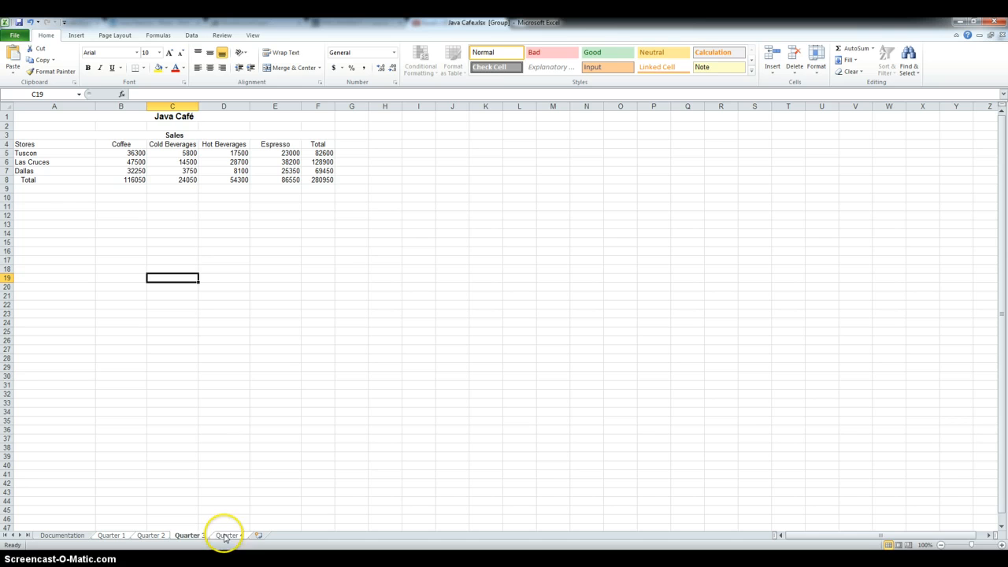
click(117, 535)
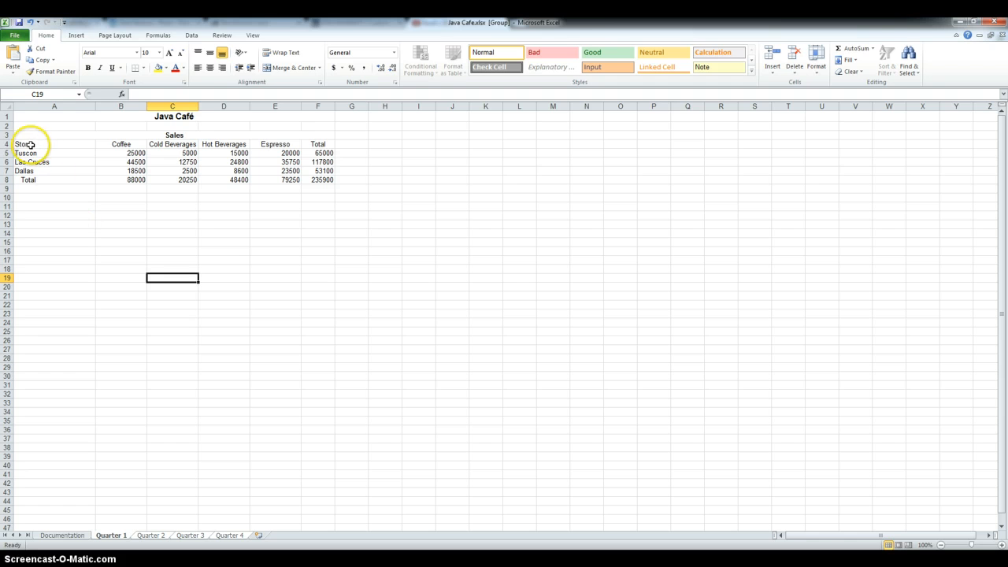
mouse_move(33, 180)
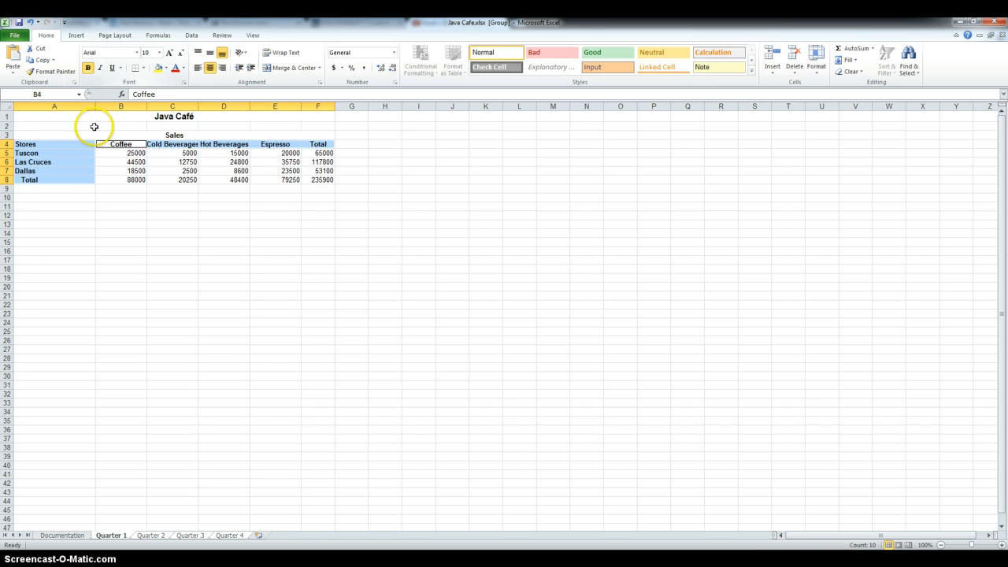
click(119, 205)
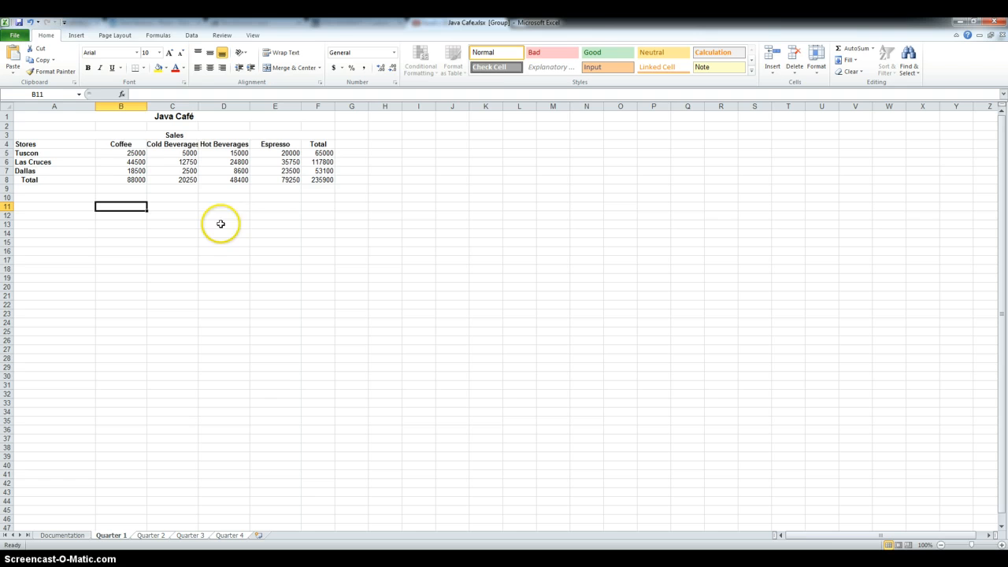
drag(120, 153, 318, 170)
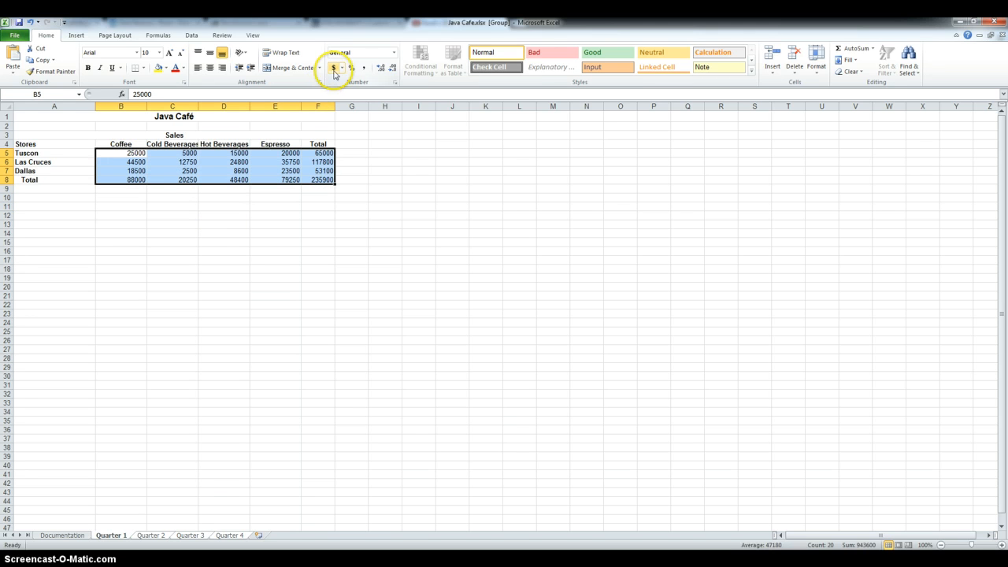
click(315, 70)
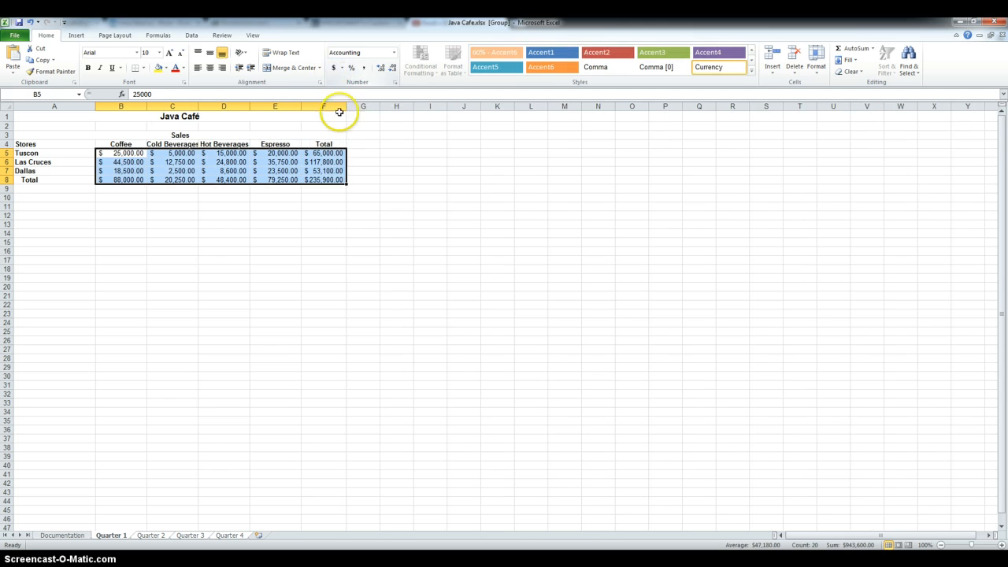
click(387, 66)
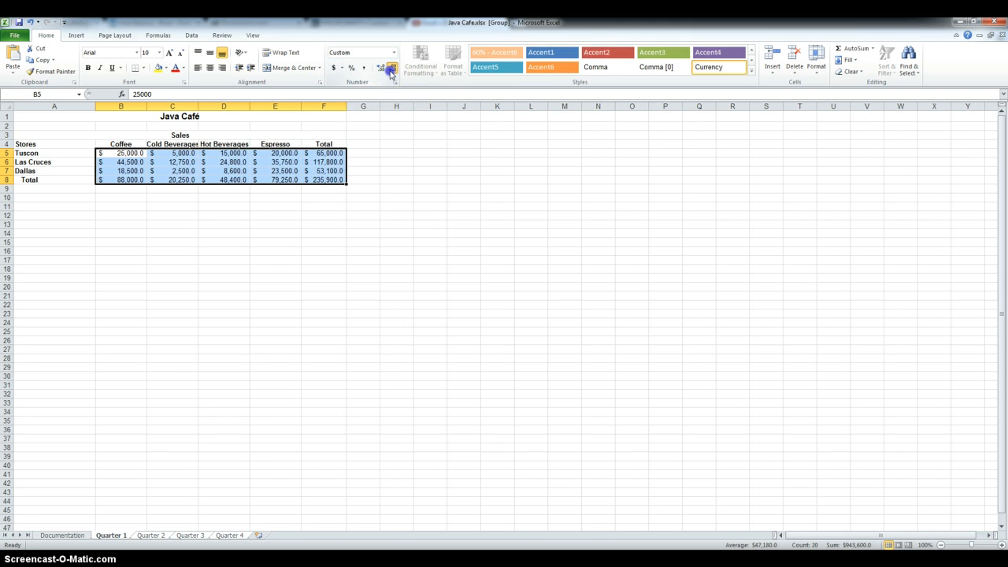
click(389, 69)
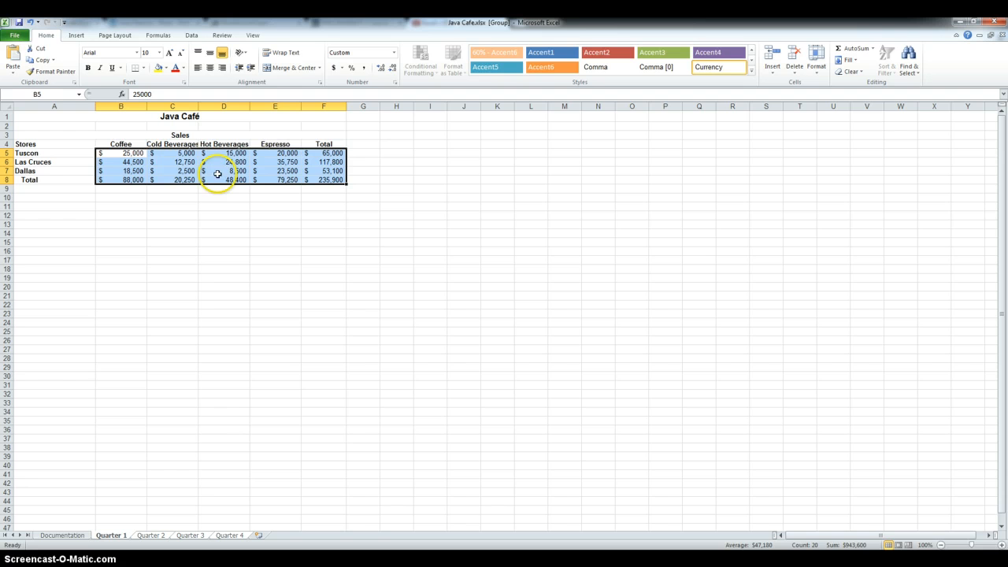
mouse_move(407, 165)
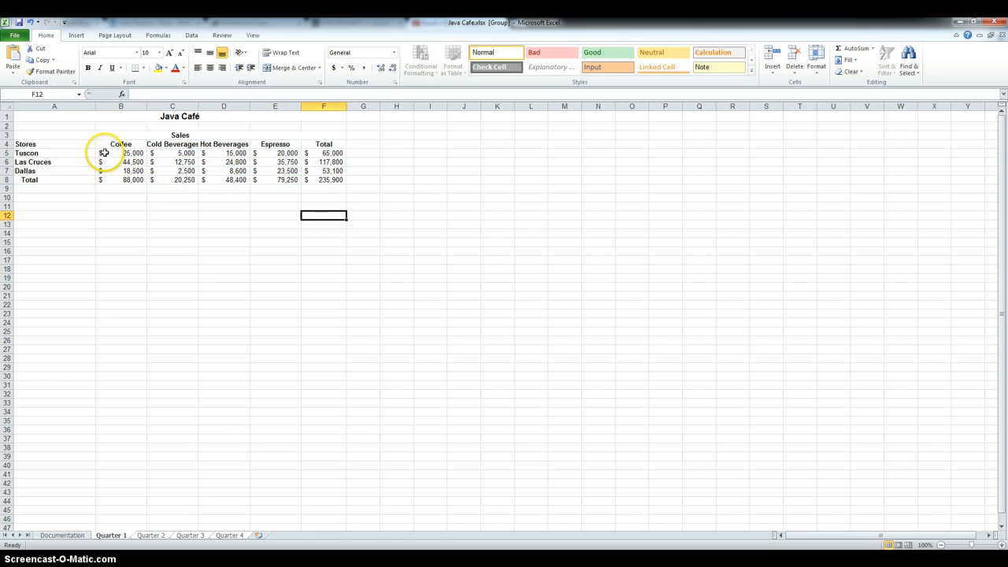
drag(120, 145, 325, 145)
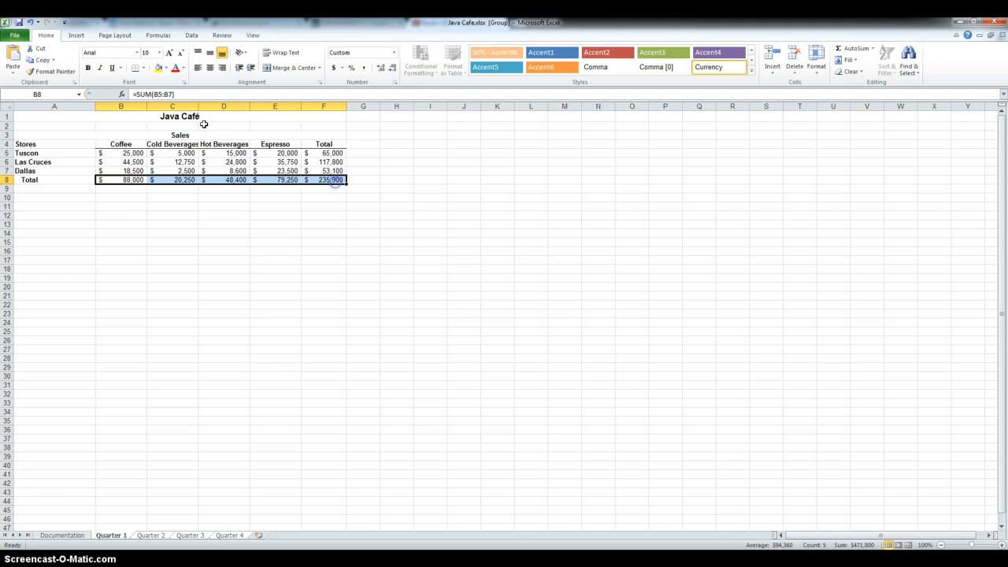
click(134, 73)
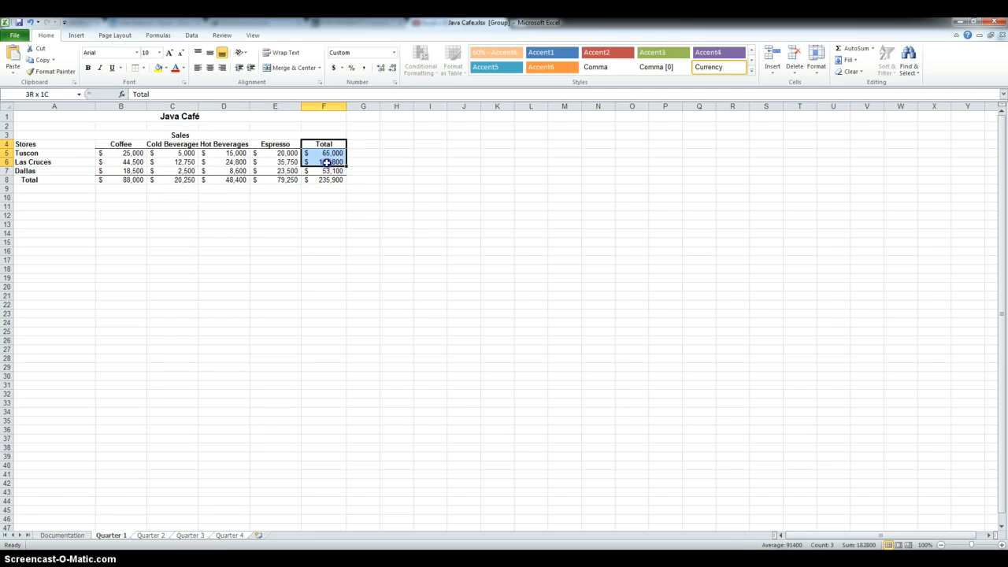
click(139, 67)
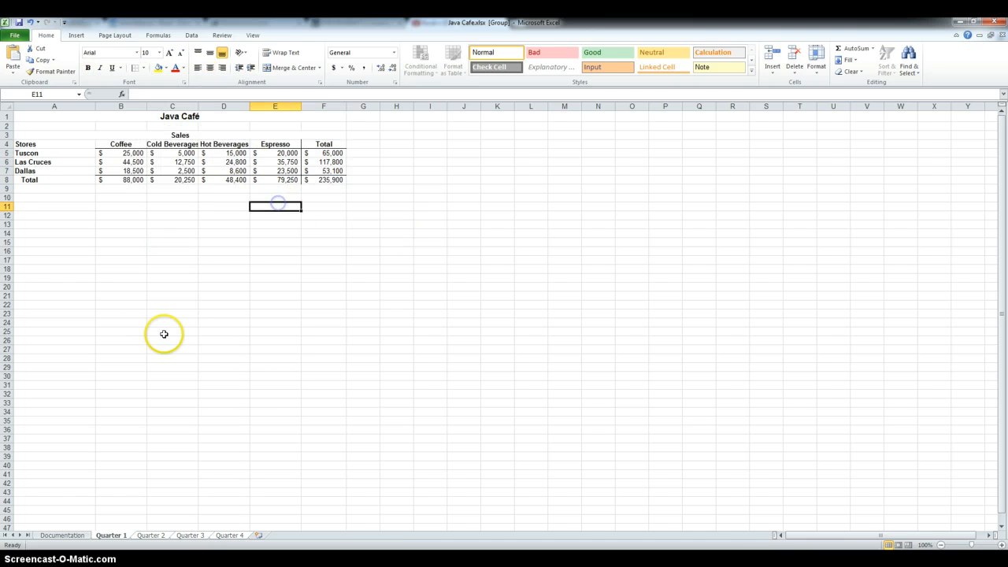
click(152, 535)
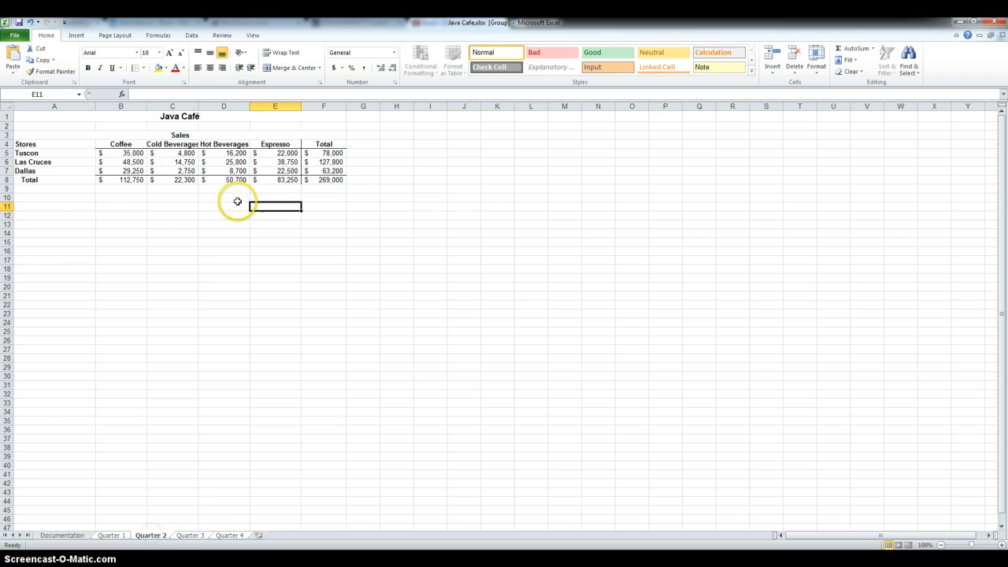
click(230, 535)
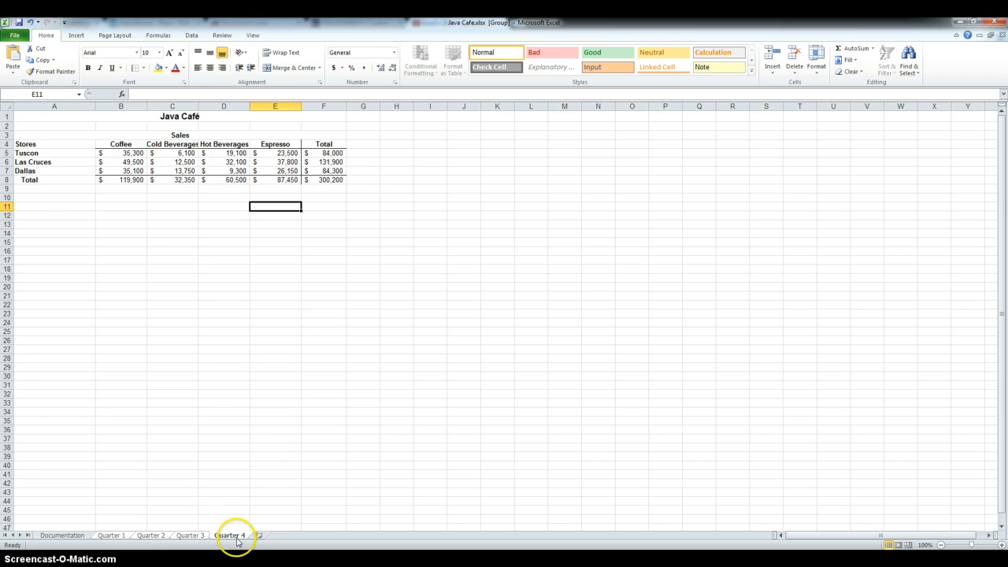
click(113, 534)
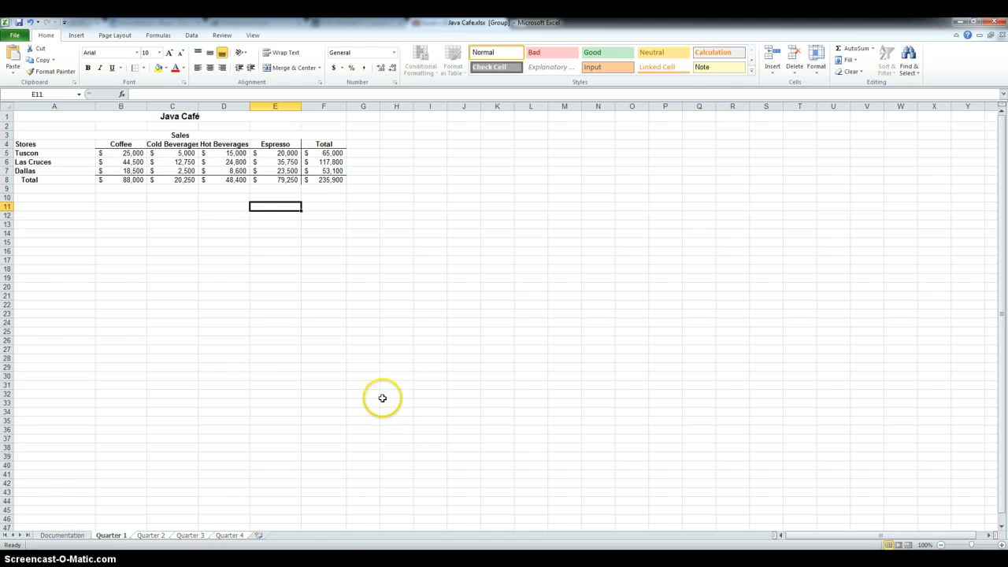
mouse_move(62, 537)
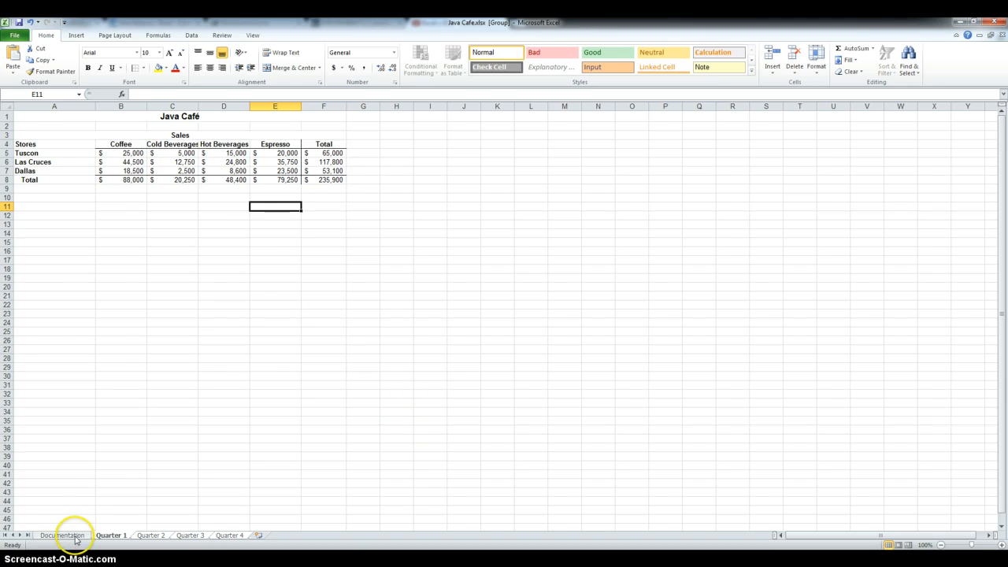
Ungroup via the Documentation tab and Ctrl-drag a copy of Quarter 2 before Quarter 1
click(113, 536)
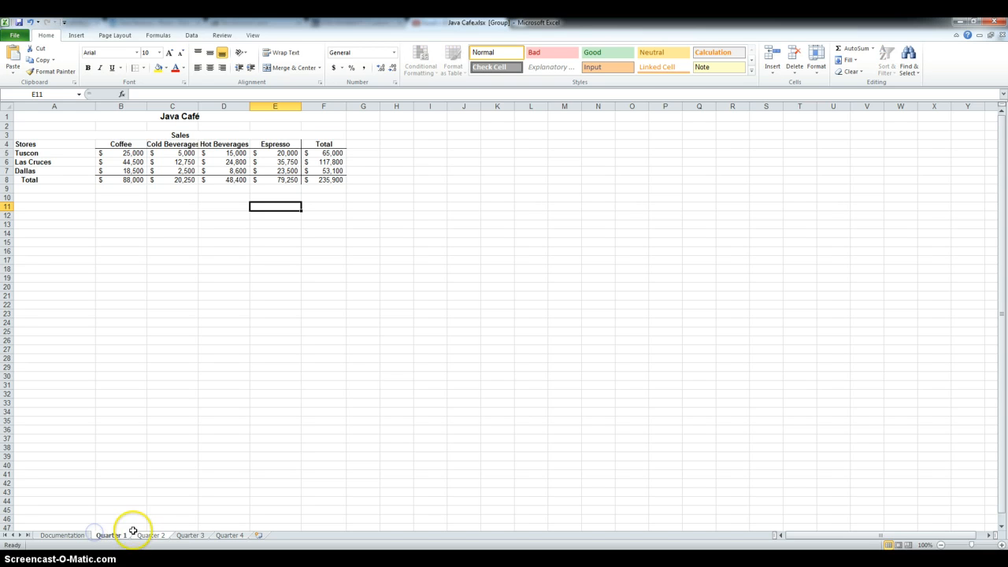
click(157, 535)
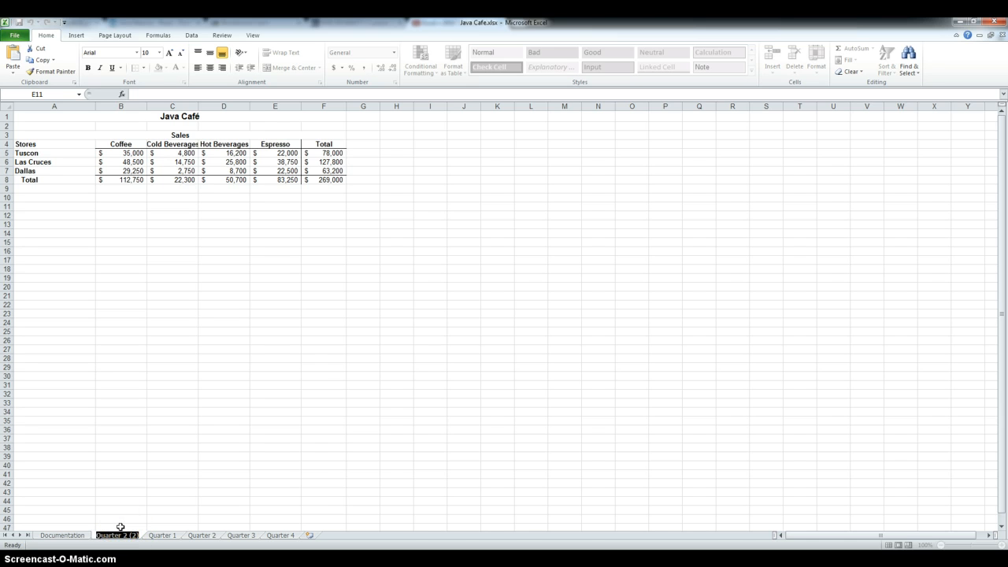
Start renaming the copied sheet's tab to Summary Sales
double_click(116, 532)
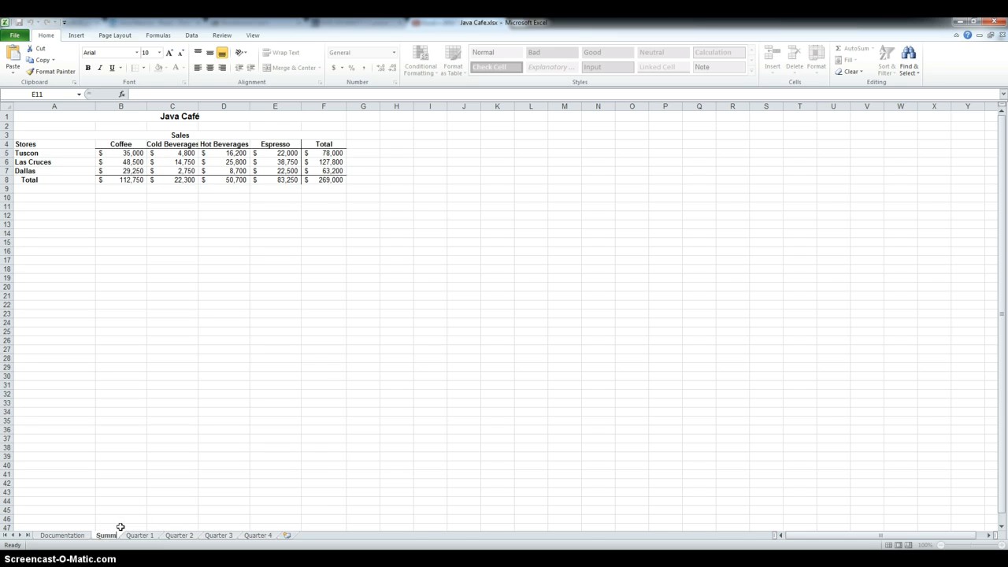
double_click(102, 535)
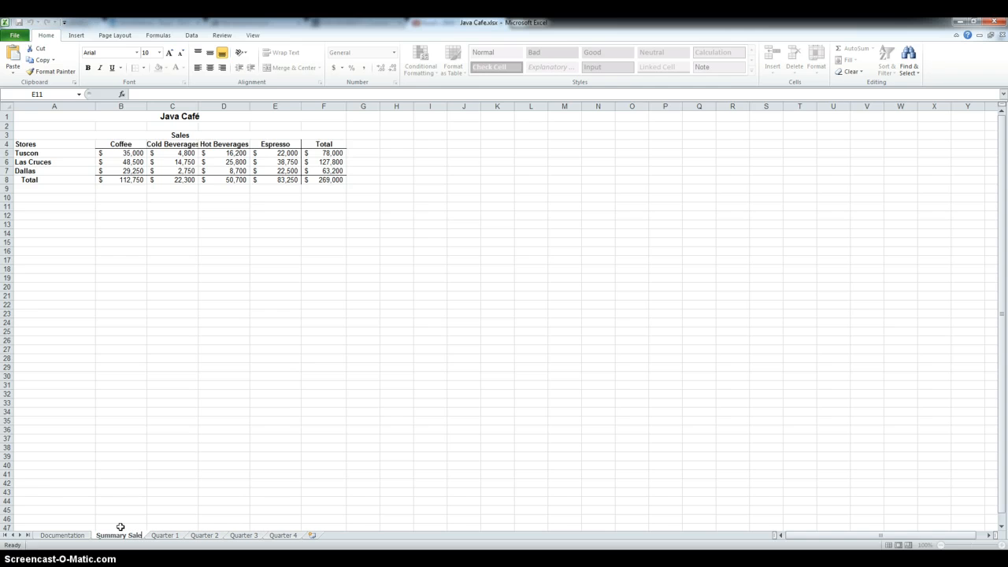
Confirm the Summary Sales name and delete the store sales figures in B5:E7
click(274, 206)
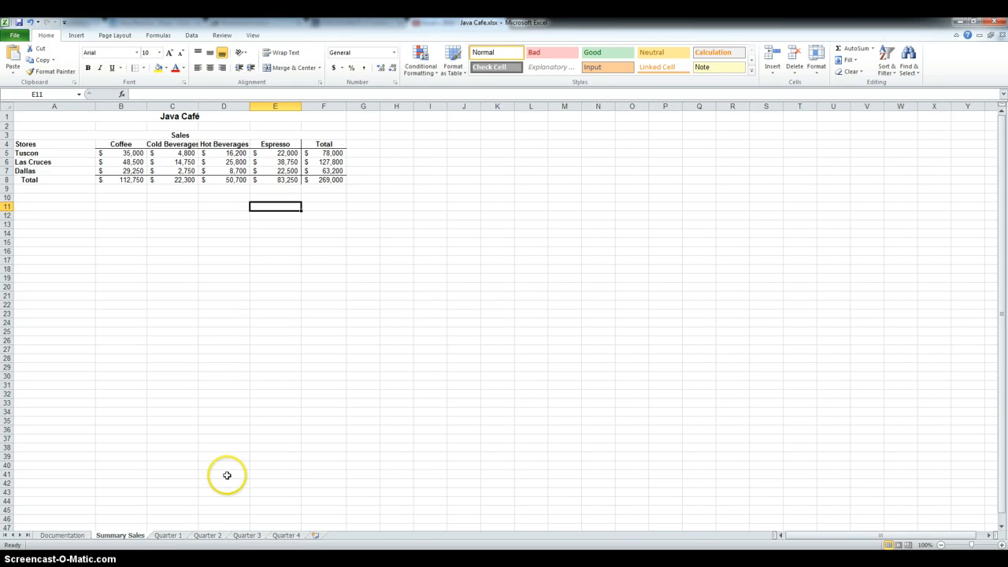
drag(100, 153, 286, 161)
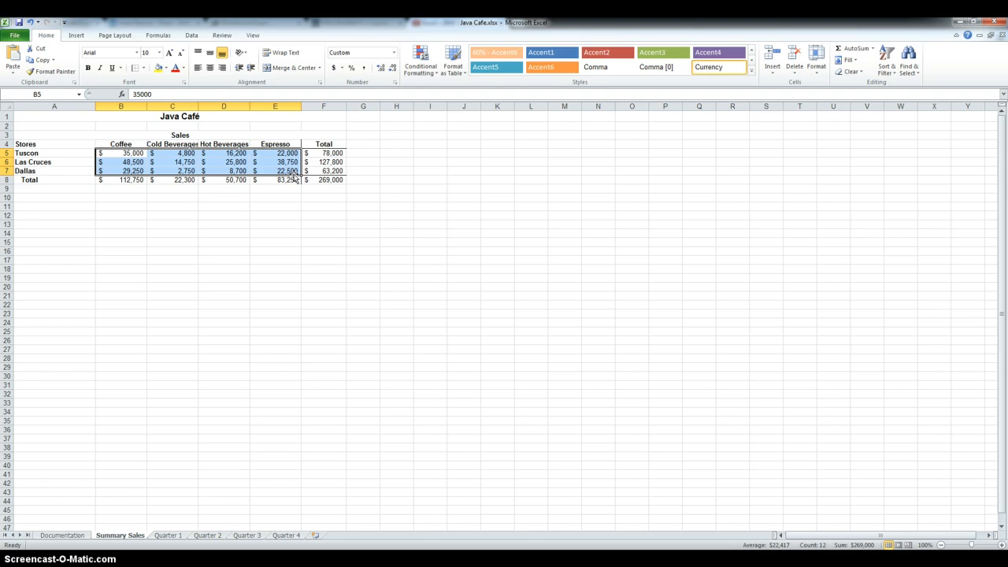
key(Delete)
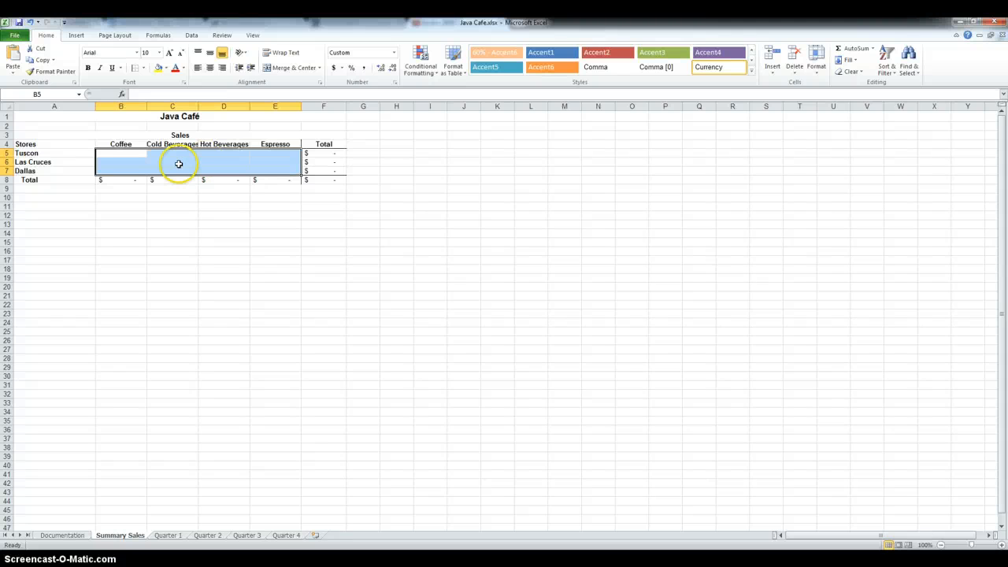
Verify the Total row cells still hold their SUM formulas showing zero
click(172, 179)
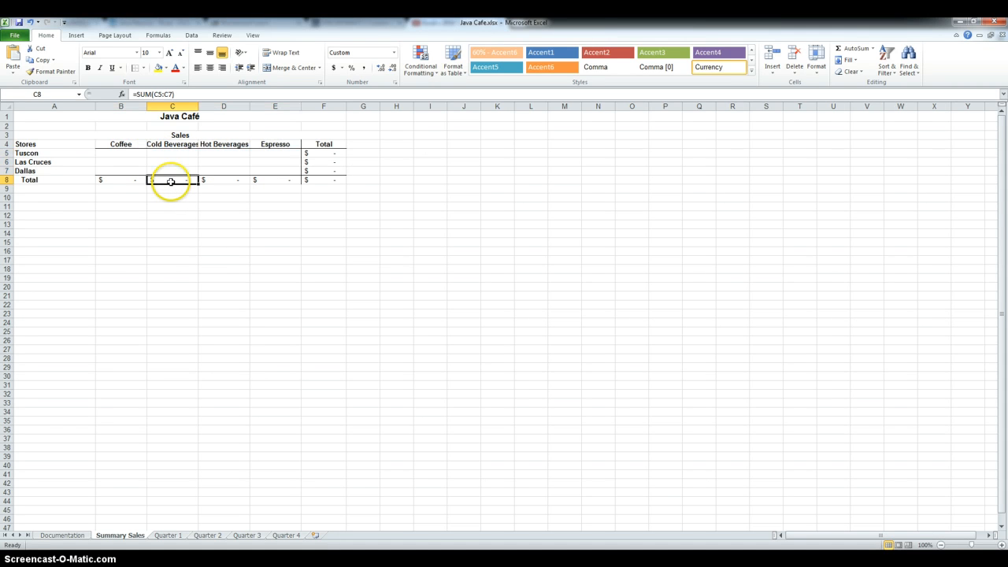
click(223, 180)
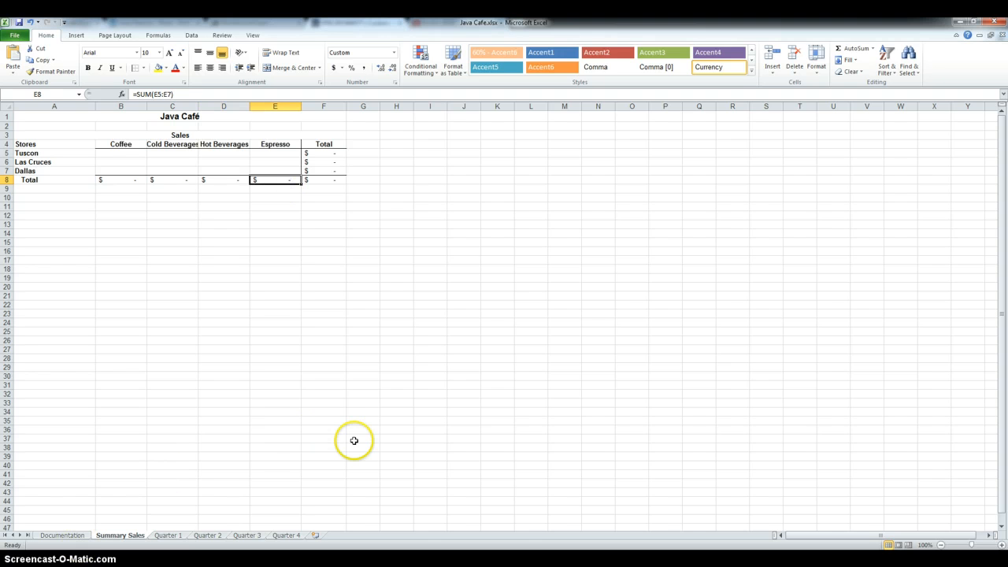
mouse_move(317, 463)
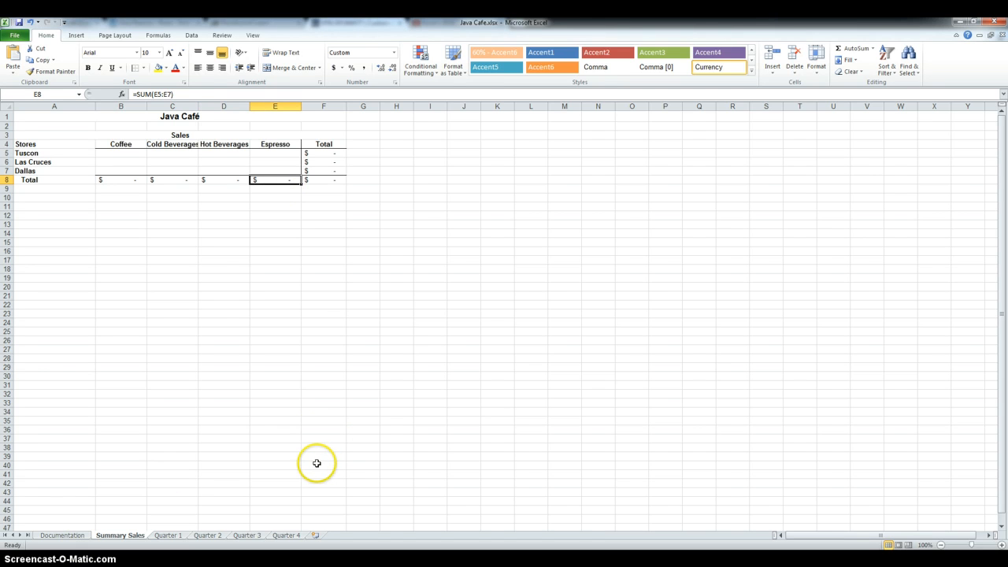
mouse_move(230, 449)
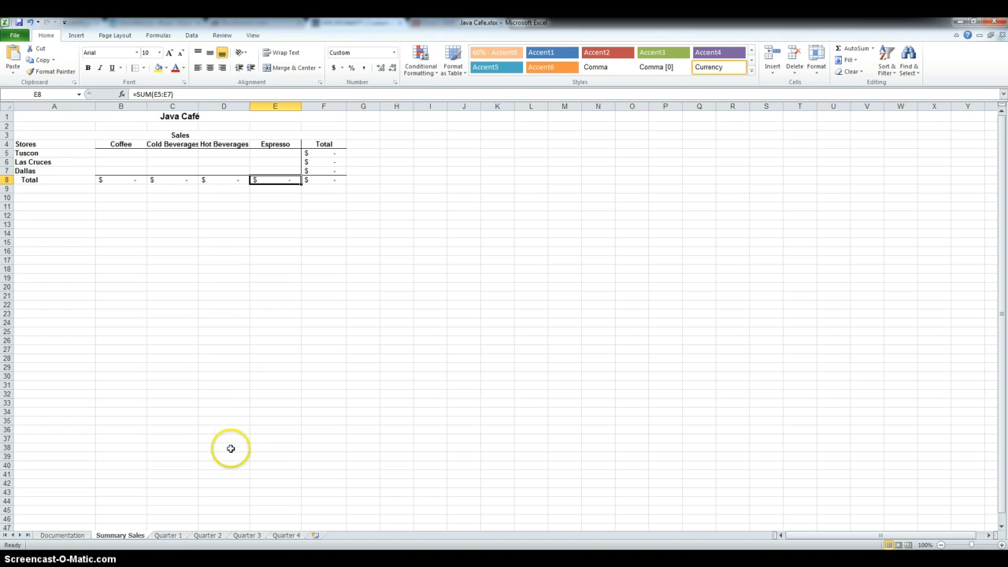
mouse_move(179, 539)
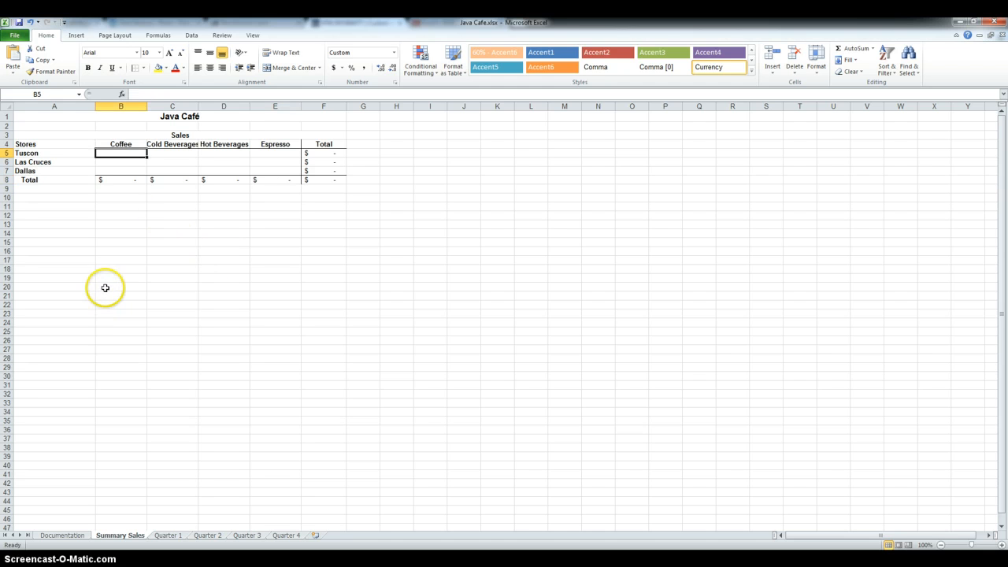
mouse_move(132, 153)
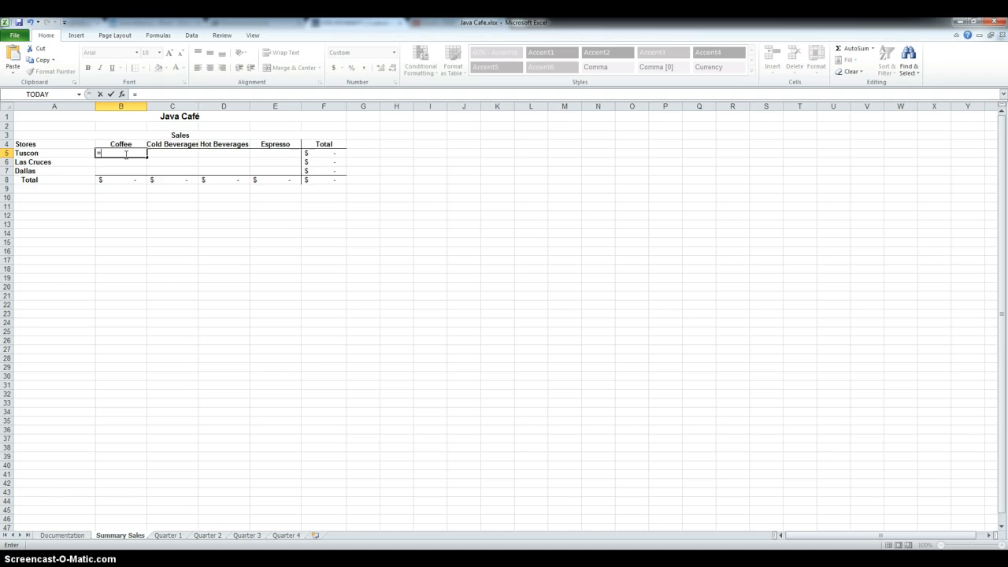
Enter a 3-D SUM of B5 from Quarter 1 through Quarter 4 for Tucson Coffee, giving 131,600
text(=Sum()
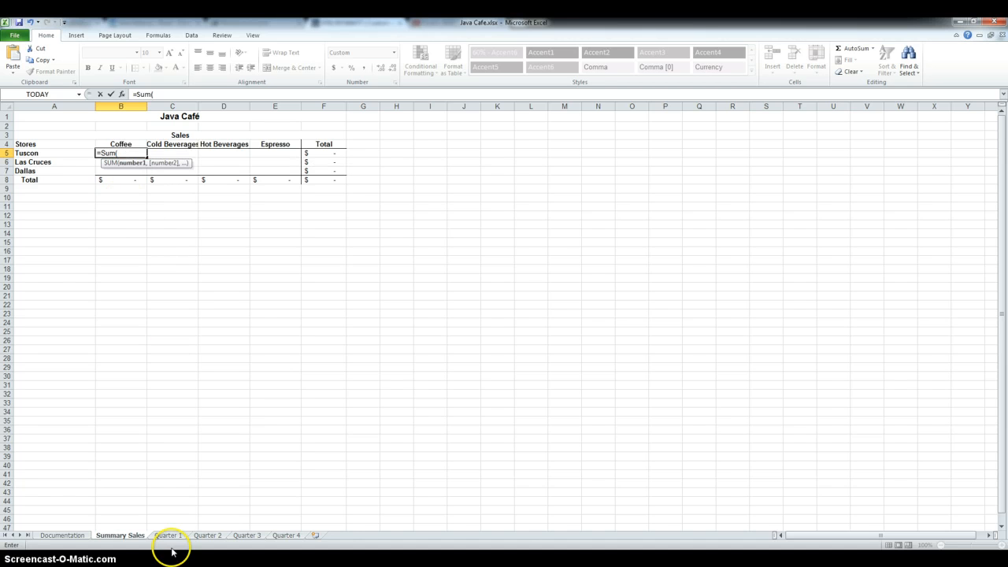
click(174, 533)
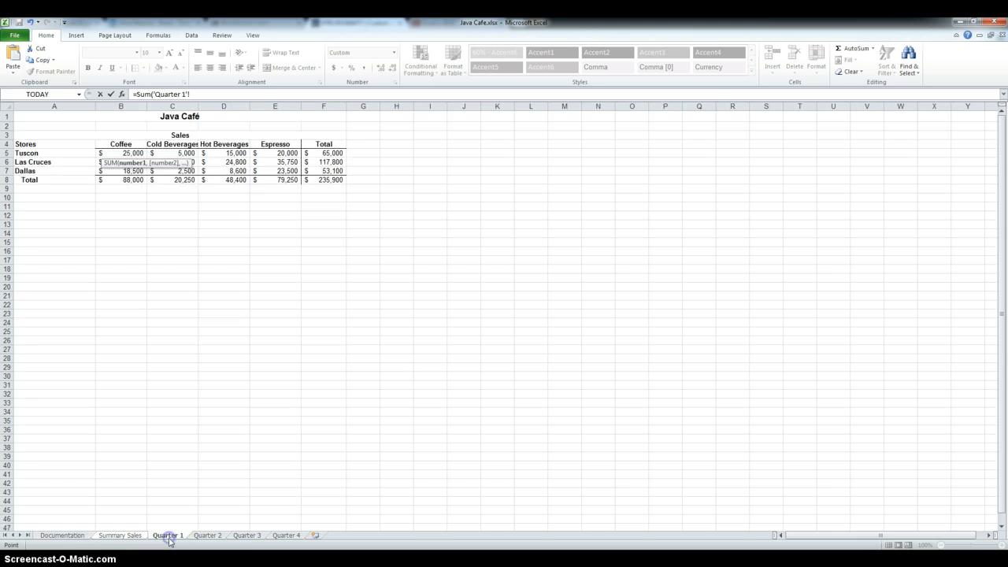
mouse_move(291, 535)
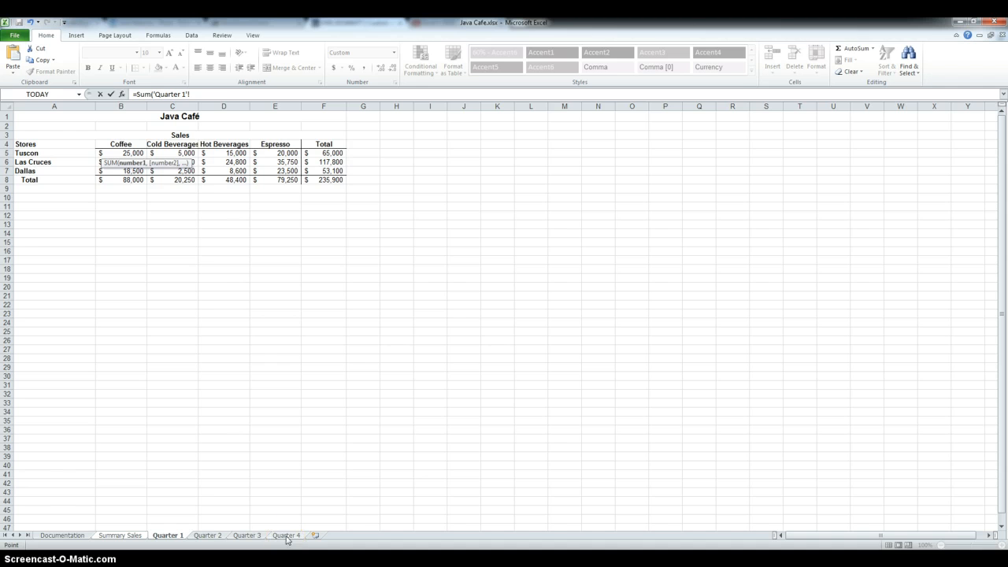
click(286, 535)
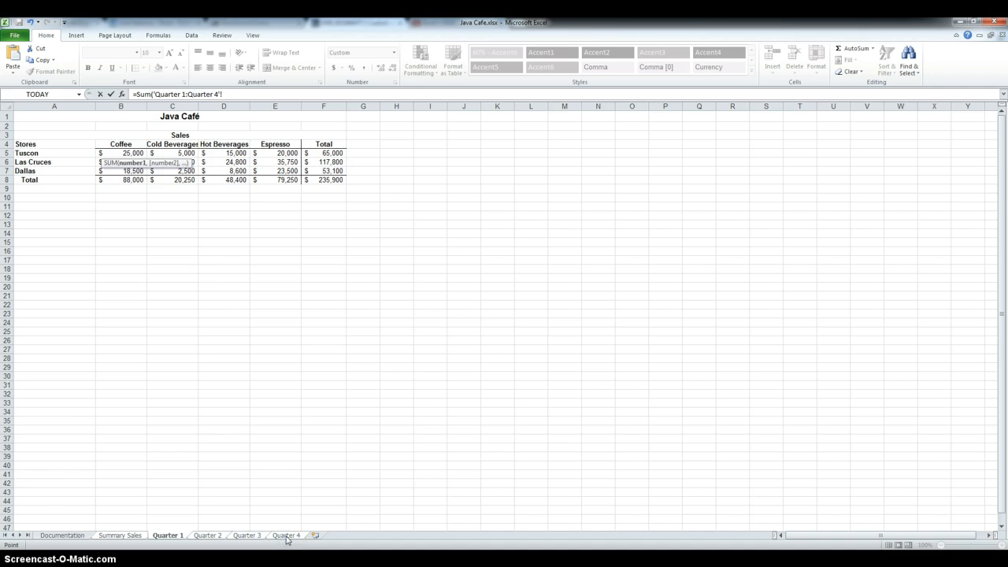
click(129, 154)
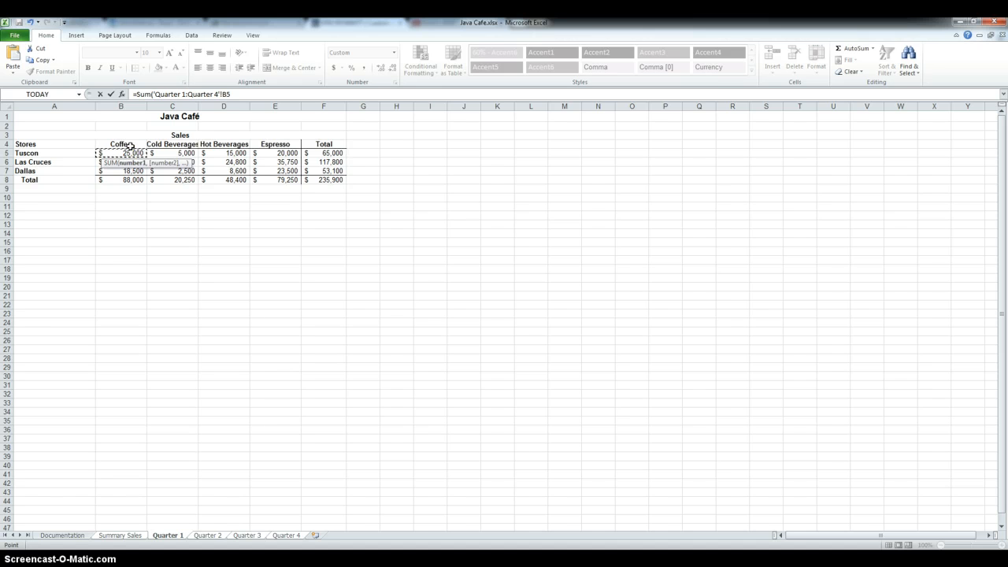
click(122, 536)
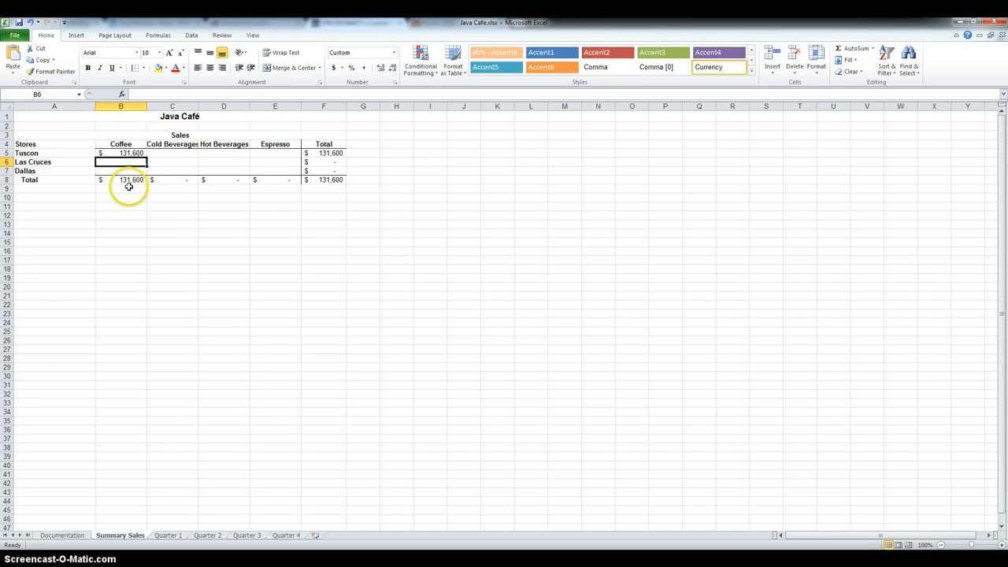
Fill the 3-D SUM across B5:E7 for all beverages and stores, grand total 1,086,050
click(120, 153)
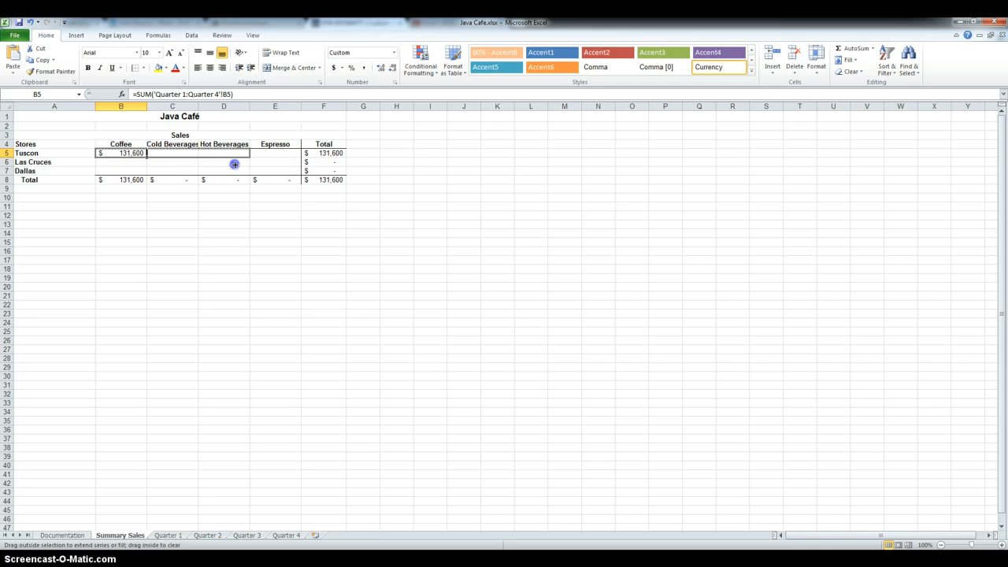
drag(145, 153, 299, 152)
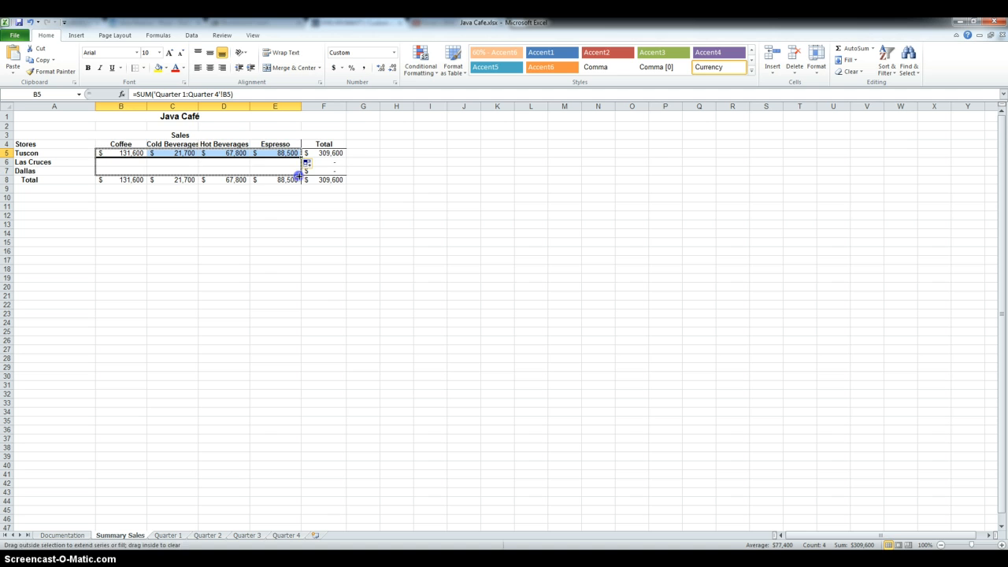
drag(305, 157, 306, 175)
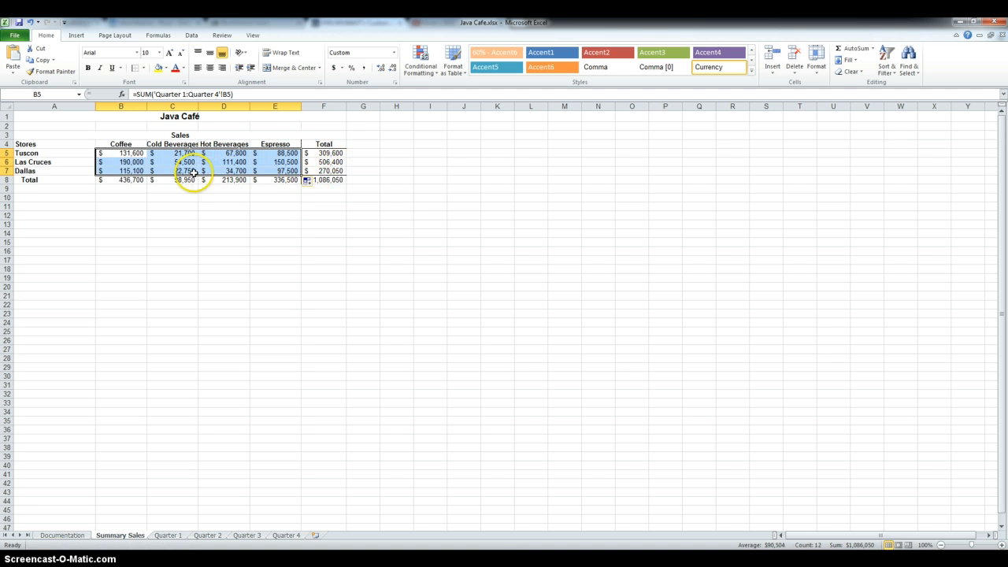
mouse_move(242, 361)
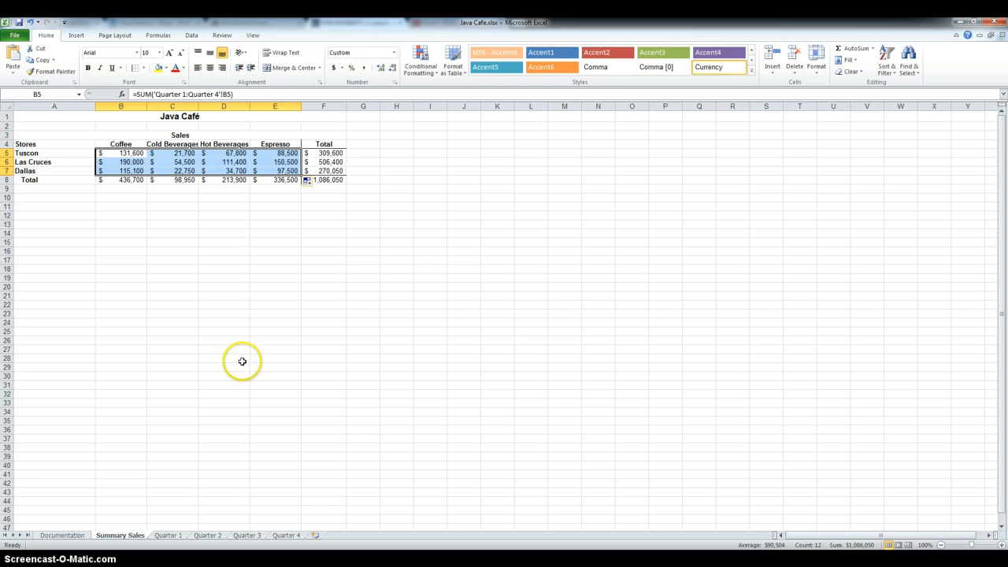
mouse_move(93, 457)
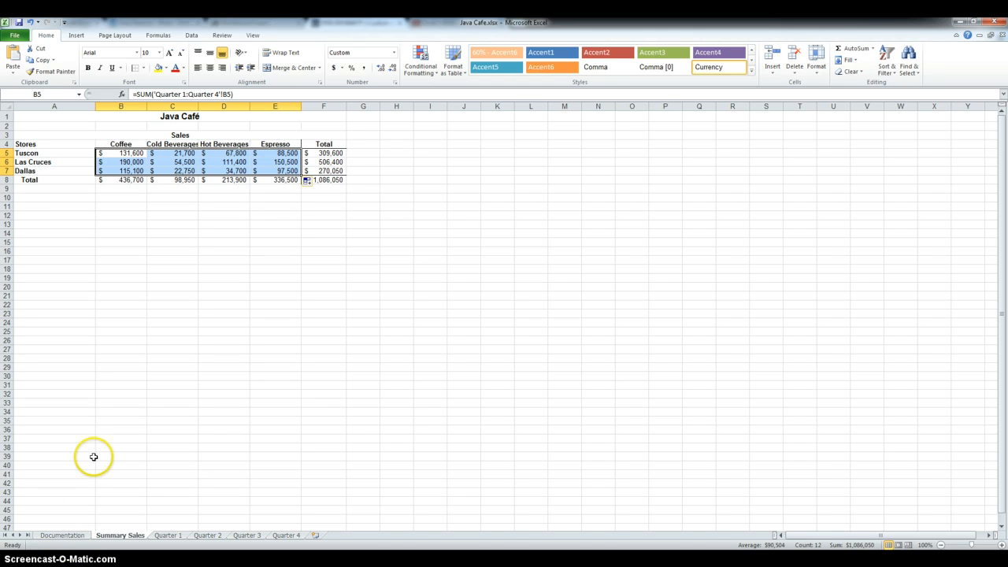
mouse_move(91, 456)
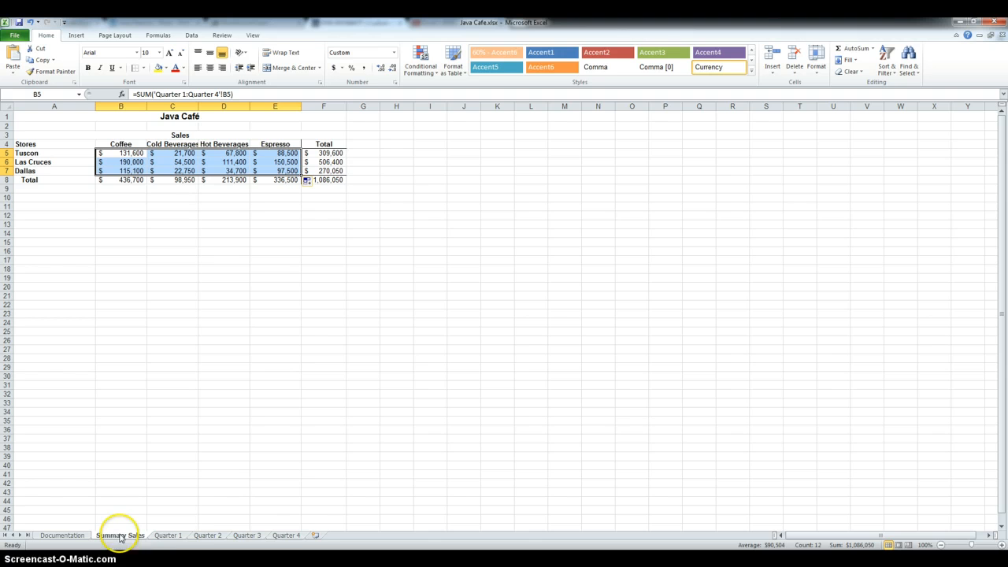
mouse_move(151, 538)
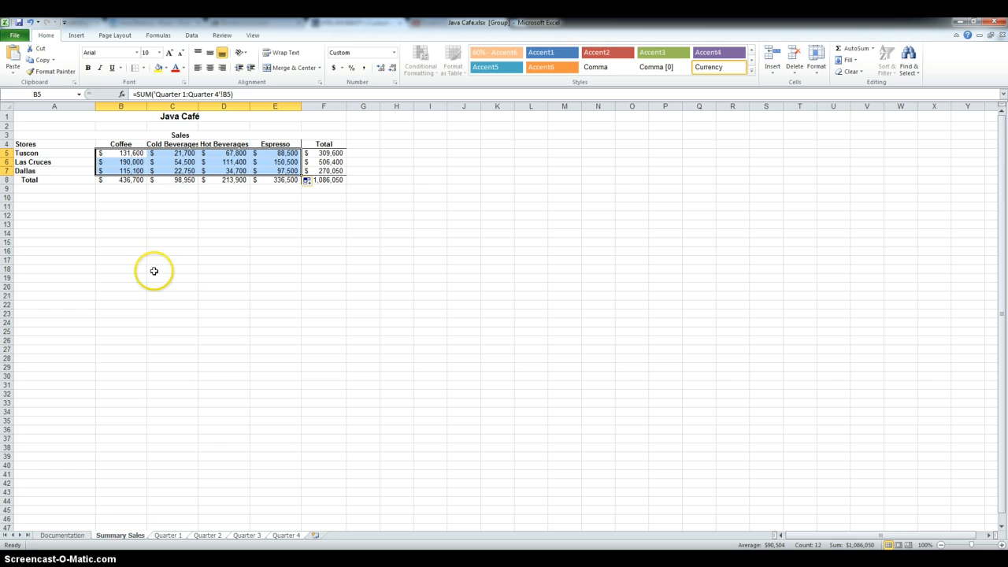
Bring up the Page Setup dialog from the Page Layout ribbon for the grouped sheets
click(115, 35)
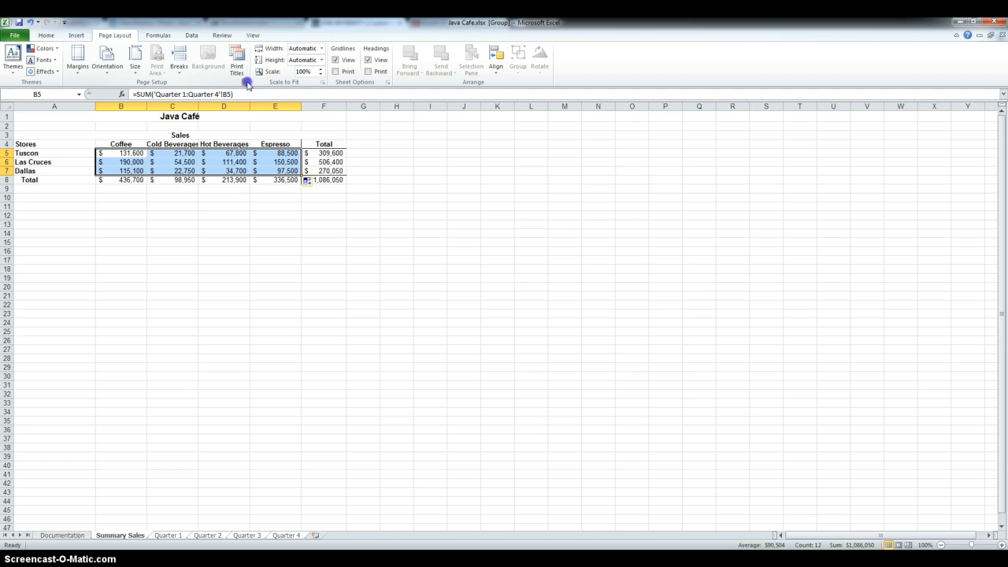
click(249, 85)
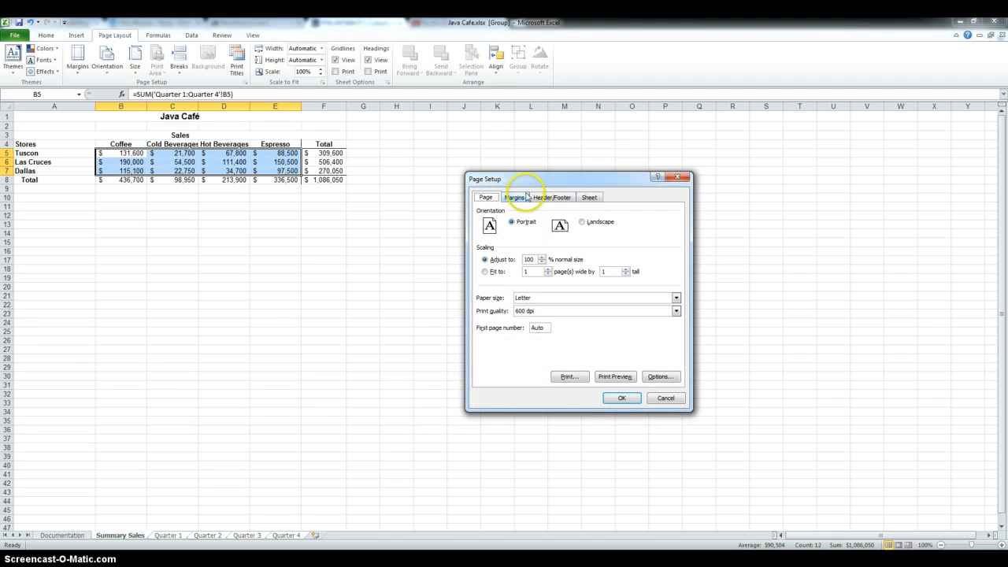
Center the grouped sheets horizontally on the page in the Margins settings
click(514, 197)
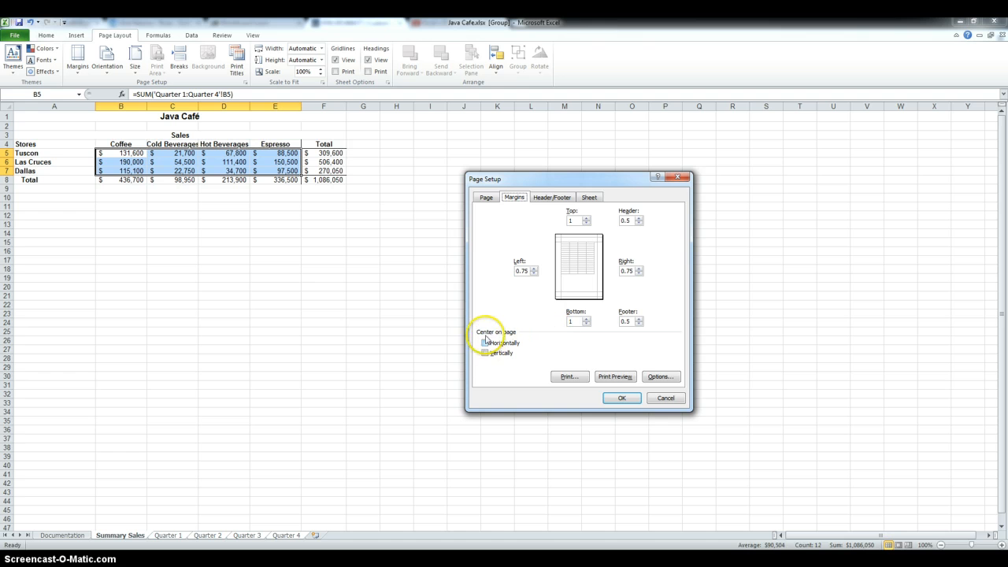
click(485, 343)
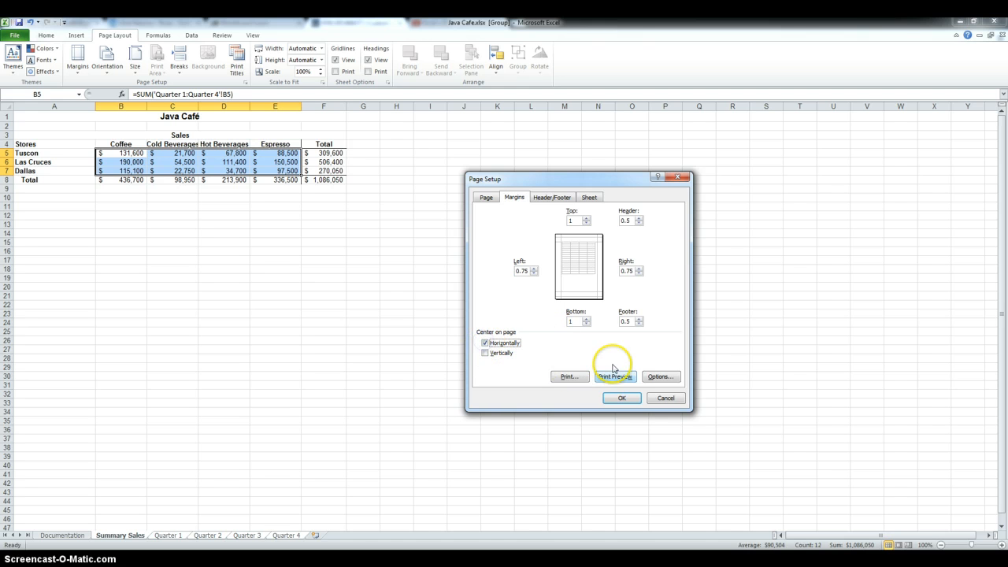
Set a custom header with the sheet name and a custom footer with the author name and date
click(552, 196)
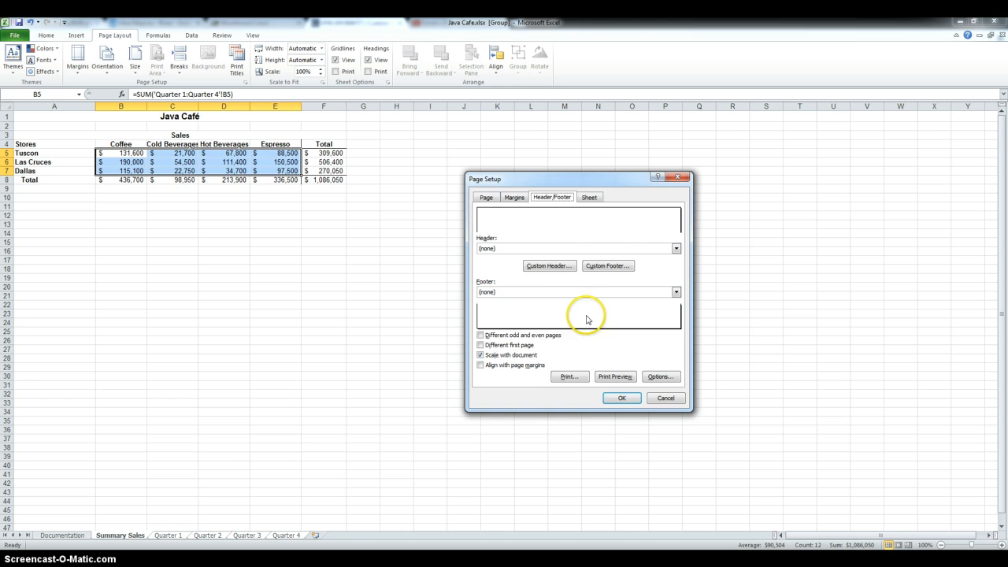
mouse_move(550, 265)
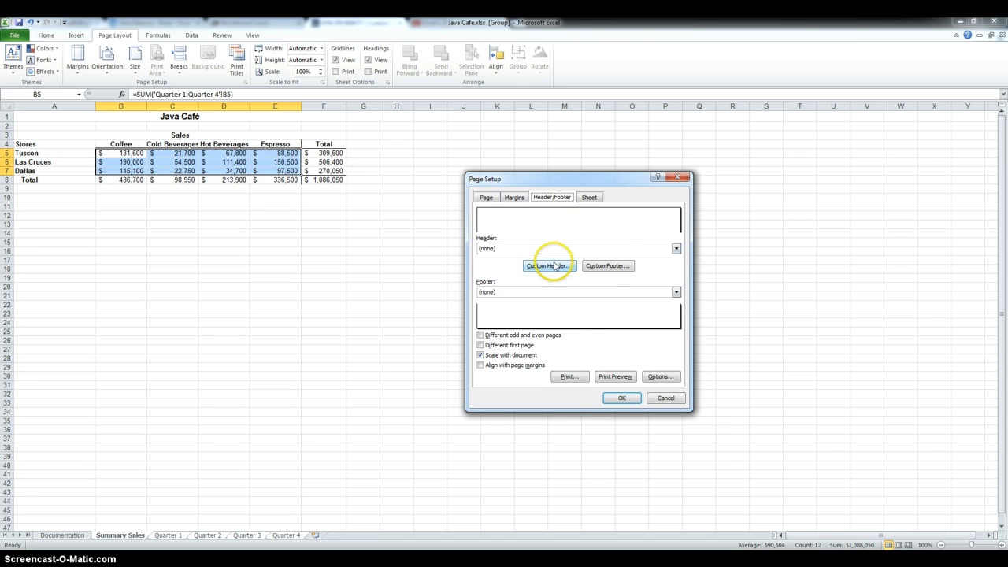
click(548, 264)
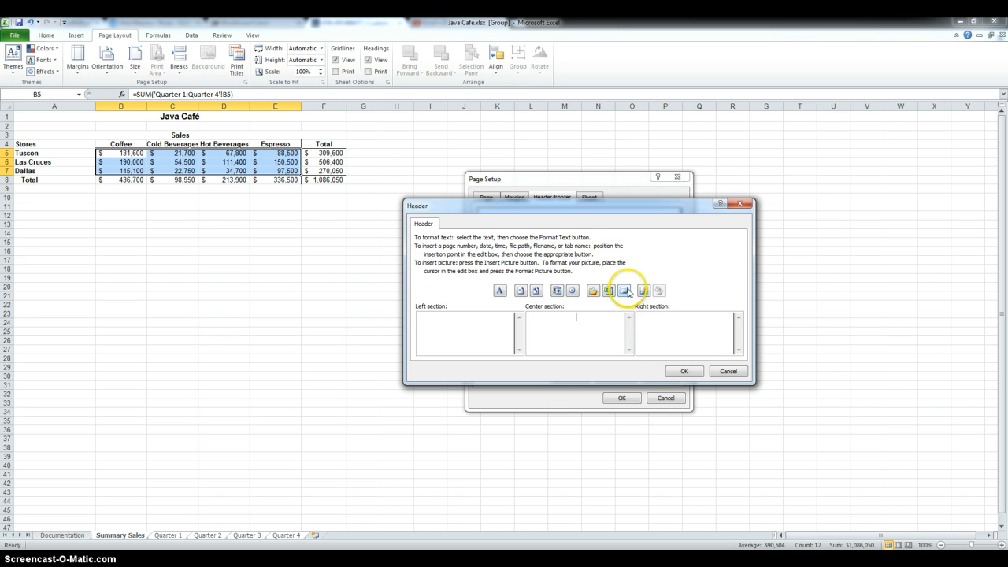
click(684, 371)
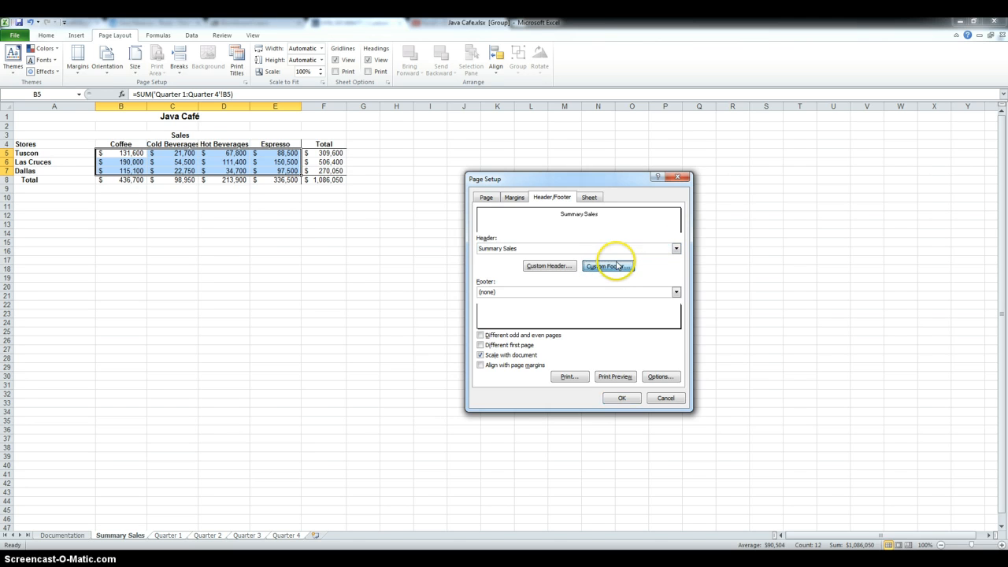
click(608, 265)
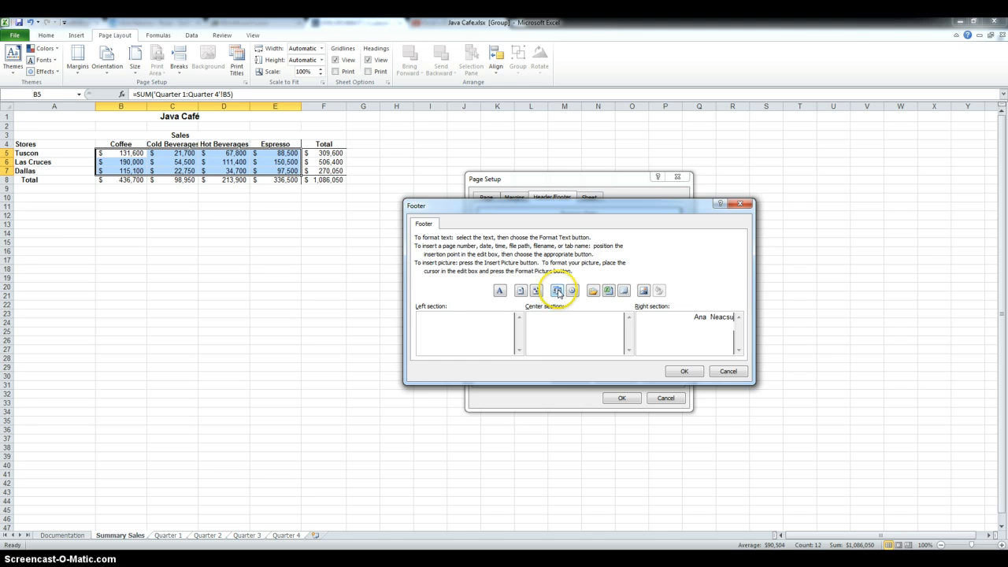
click(685, 372)
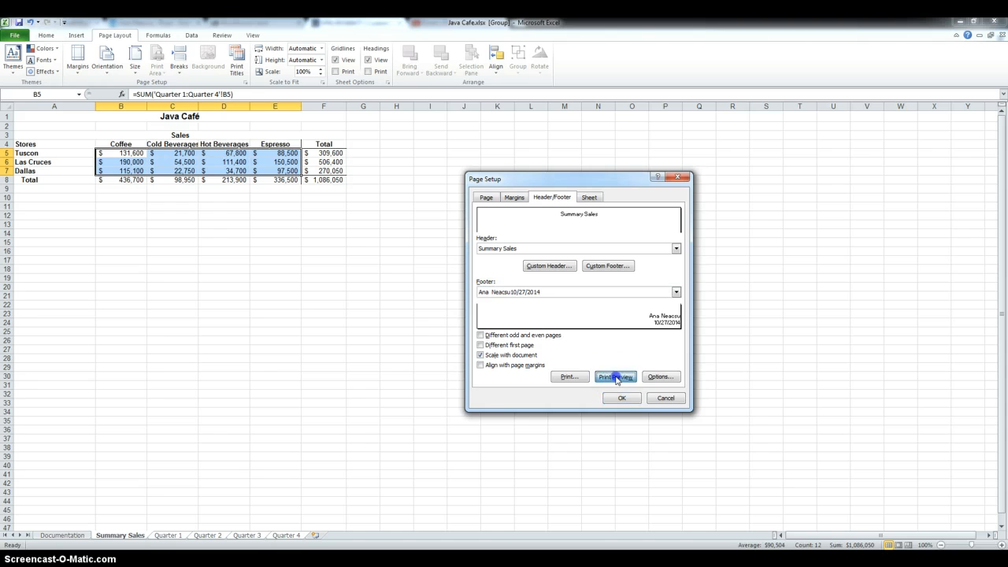
Preview the printed pages to confirm headers and footers, then return to Summary Sales
click(615, 376)
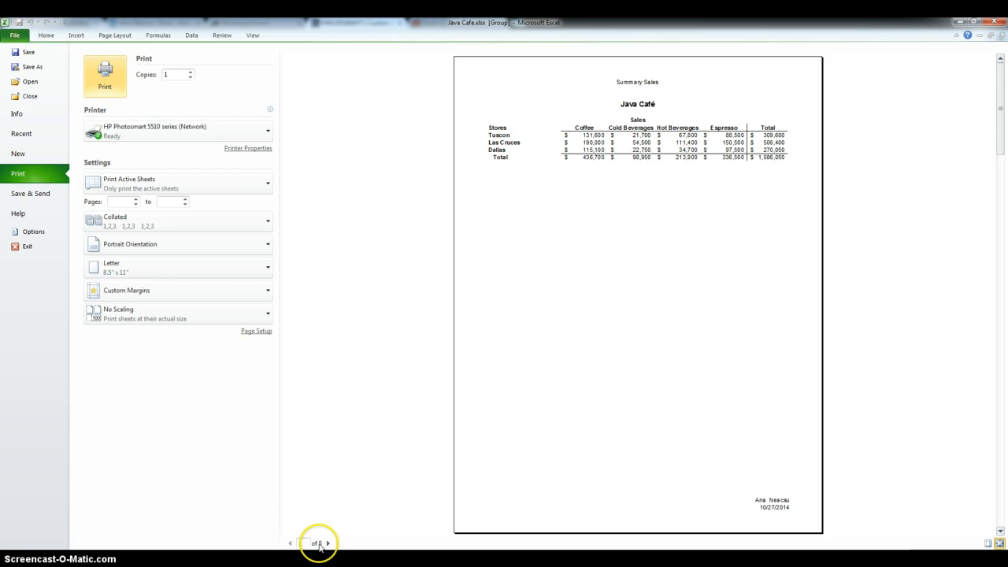
click(328, 541)
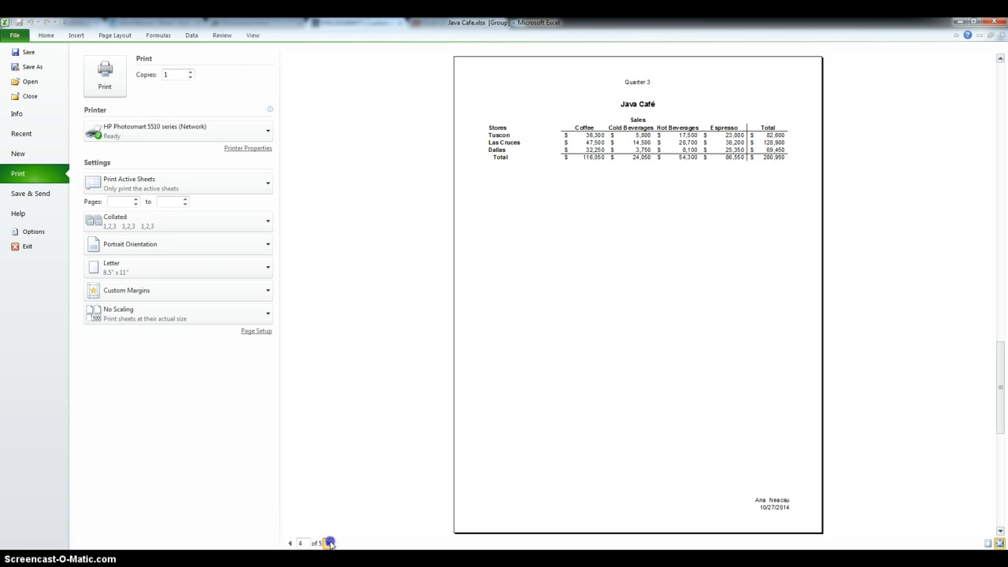
click(16, 38)
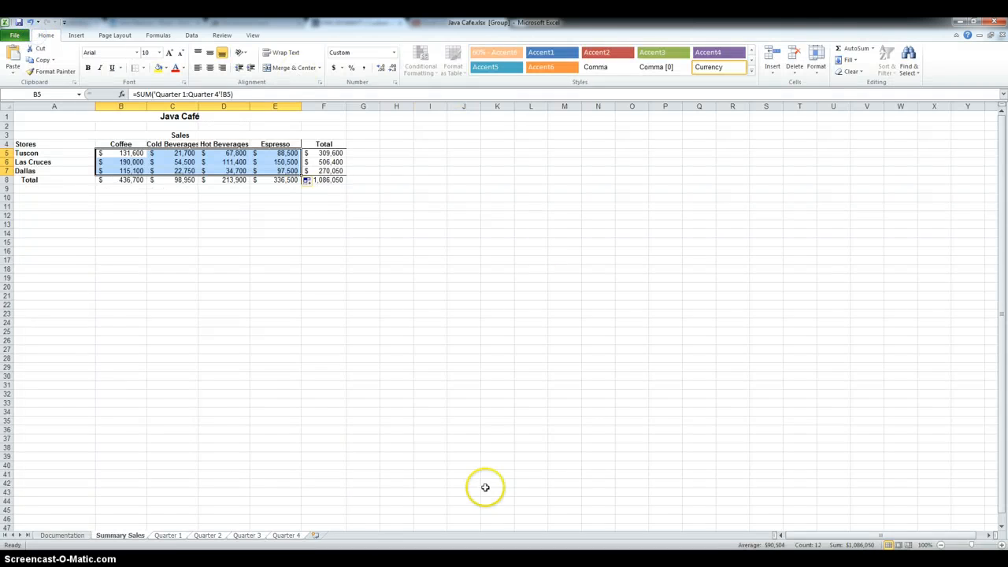
mouse_move(107, 433)
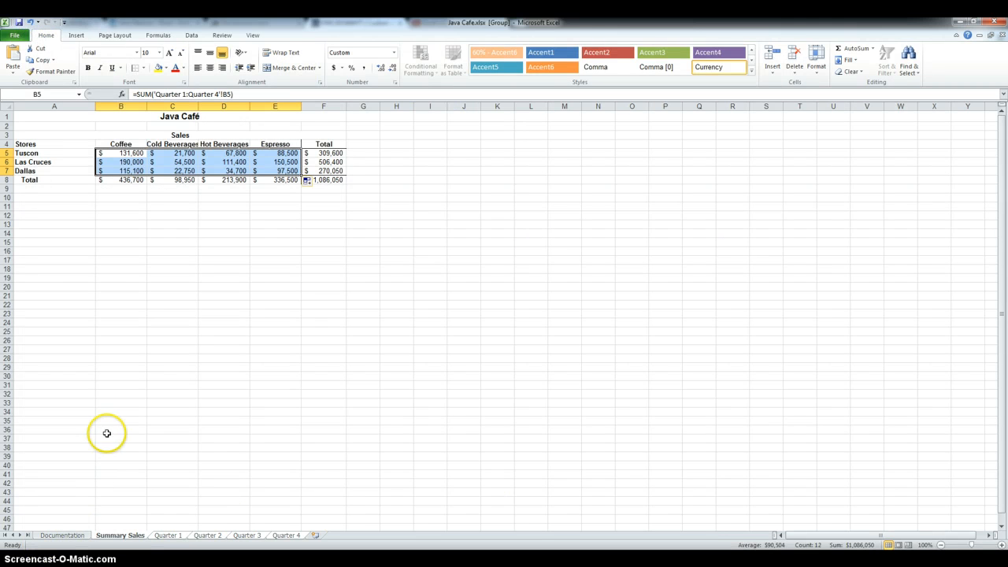
Clear the Quarter 1 store sales figures in B5:E7 so totals show dashes
click(120, 296)
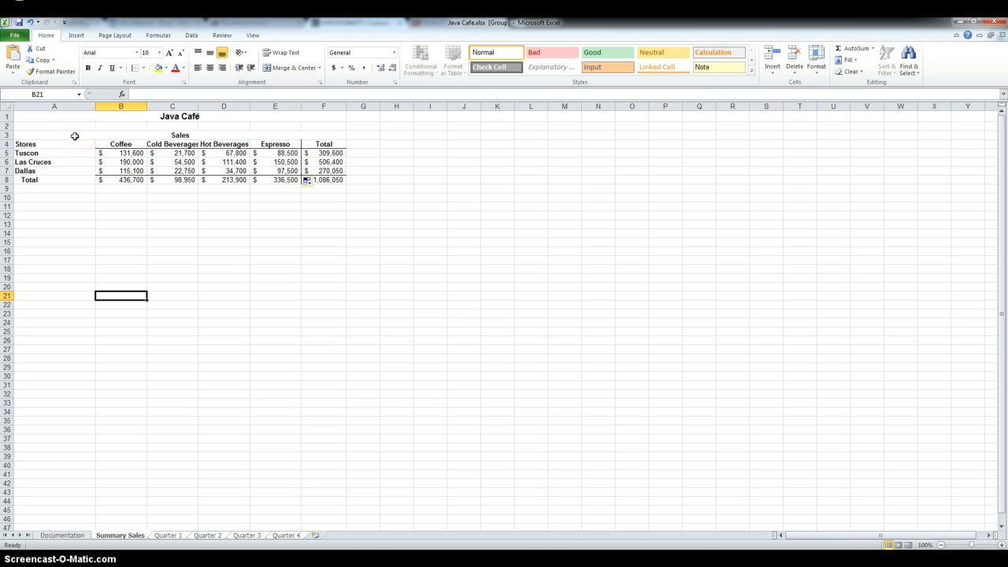
mouse_move(123, 515)
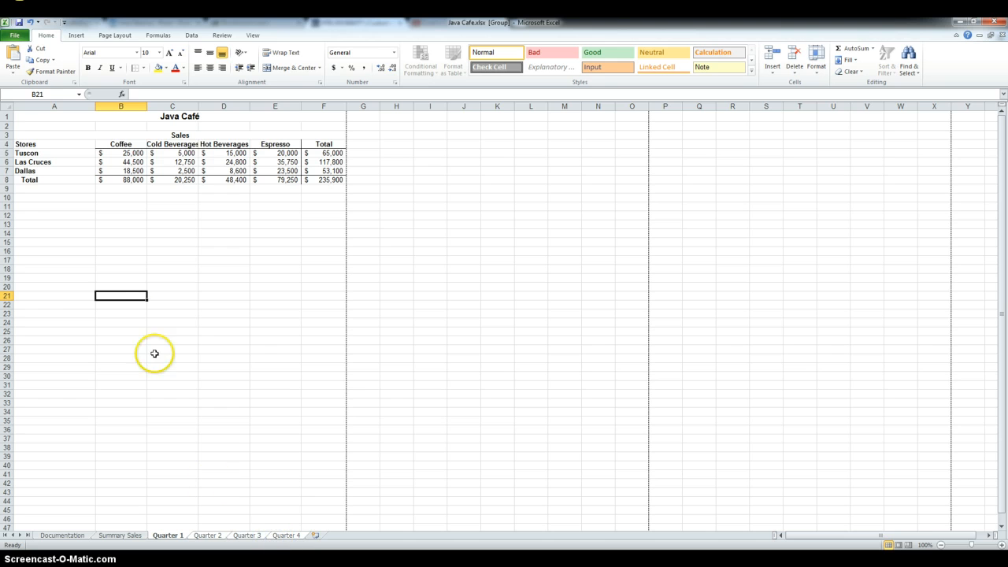
drag(119, 153, 249, 162)
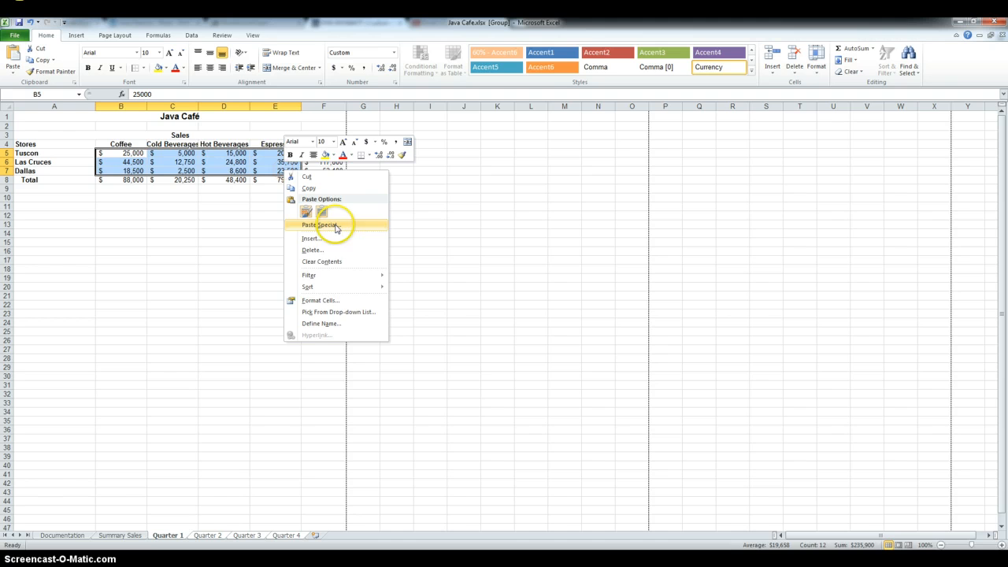
click(321, 262)
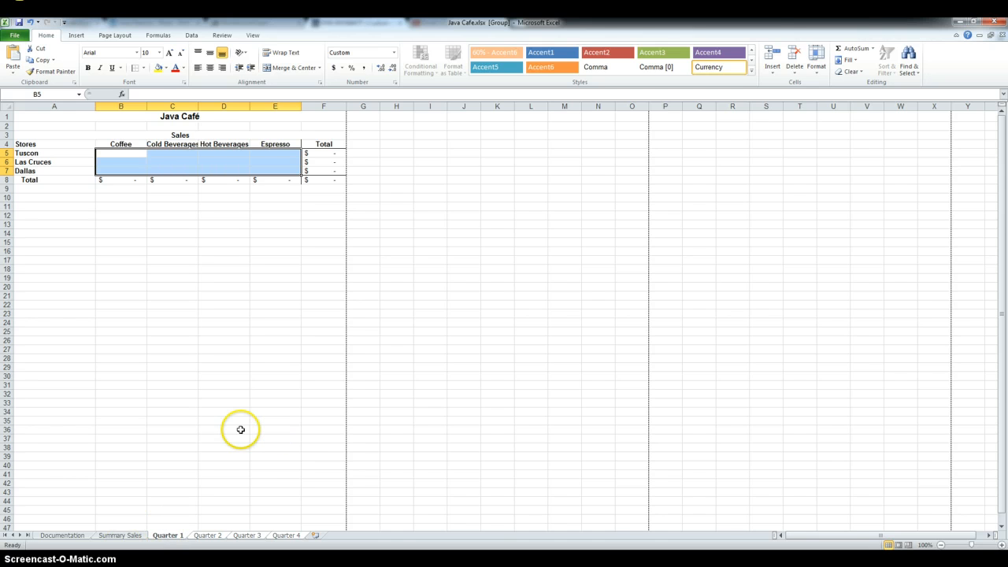
mouse_move(299, 395)
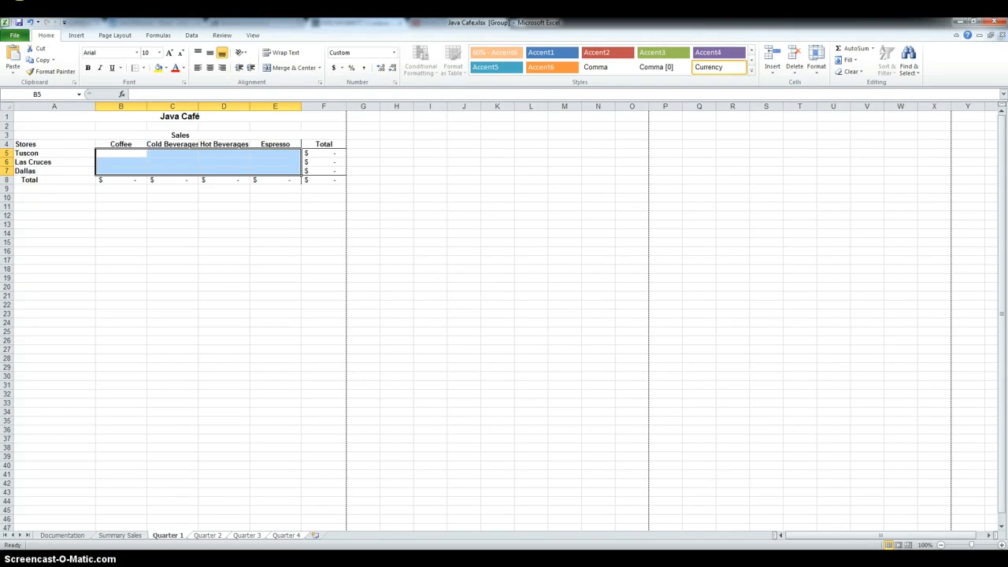
From the Documentation sheet, save as Excel Template (*.xltx) 'Java Templet' in Tutorial 6
click(60, 536)
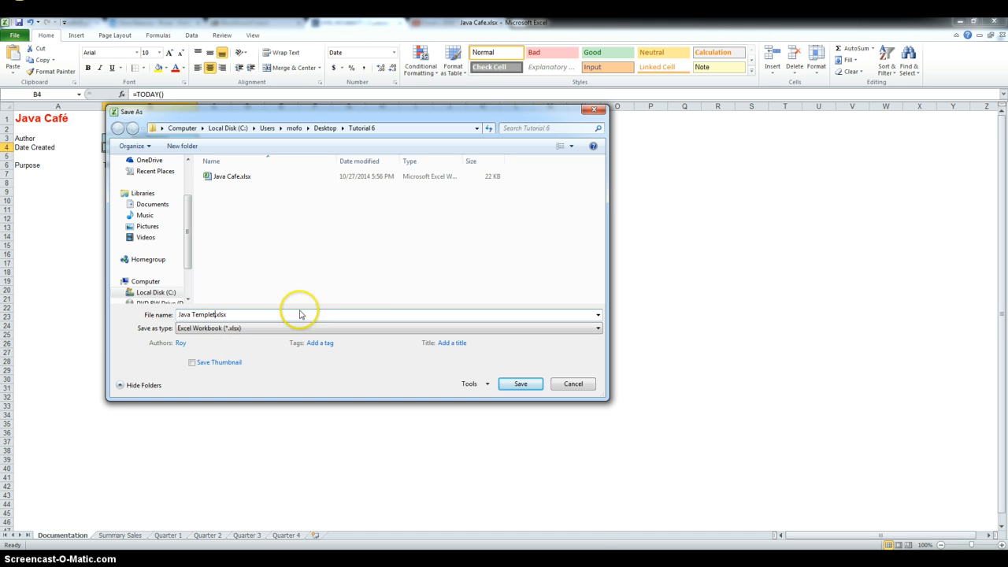
click(594, 327)
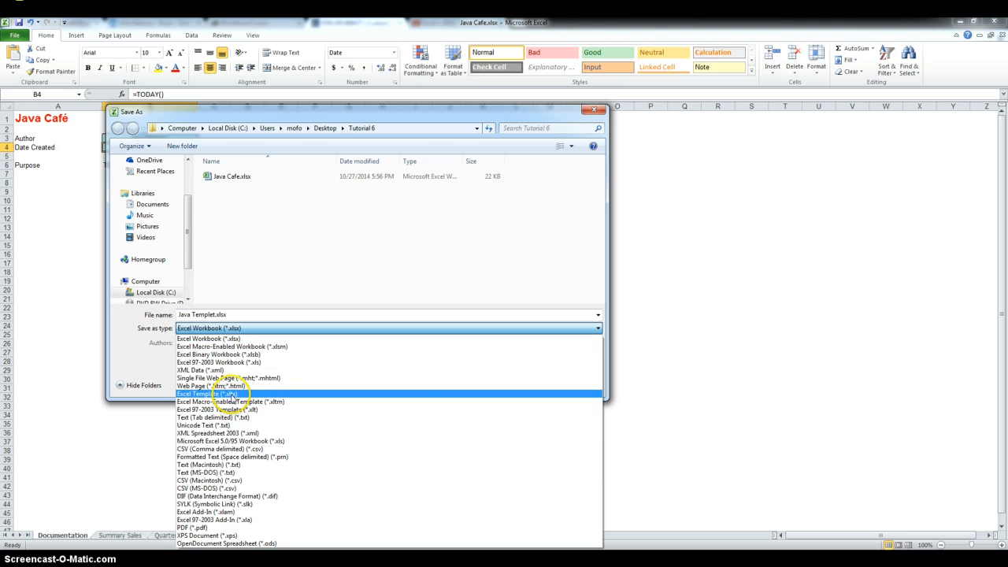
click(220, 394)
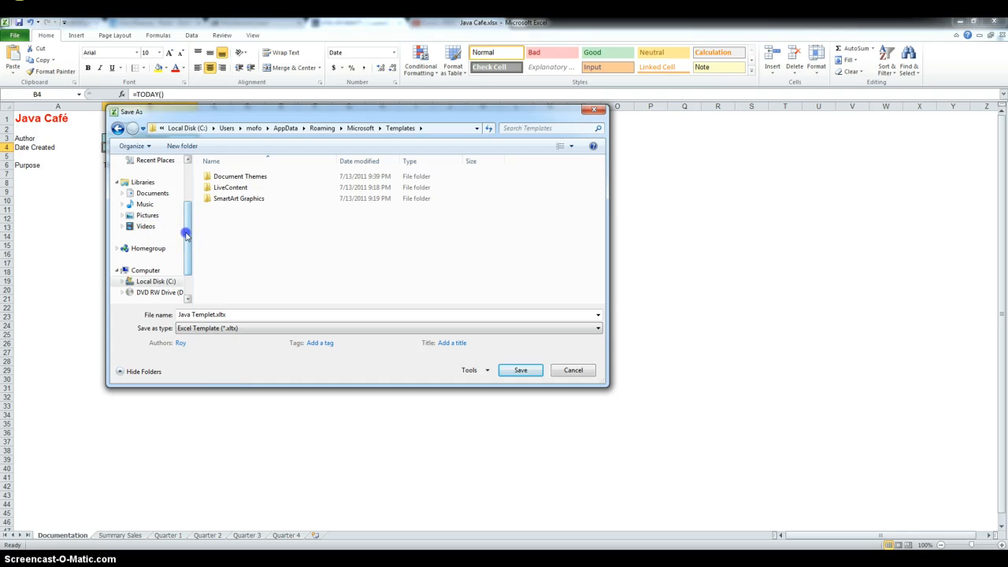
click(148, 198)
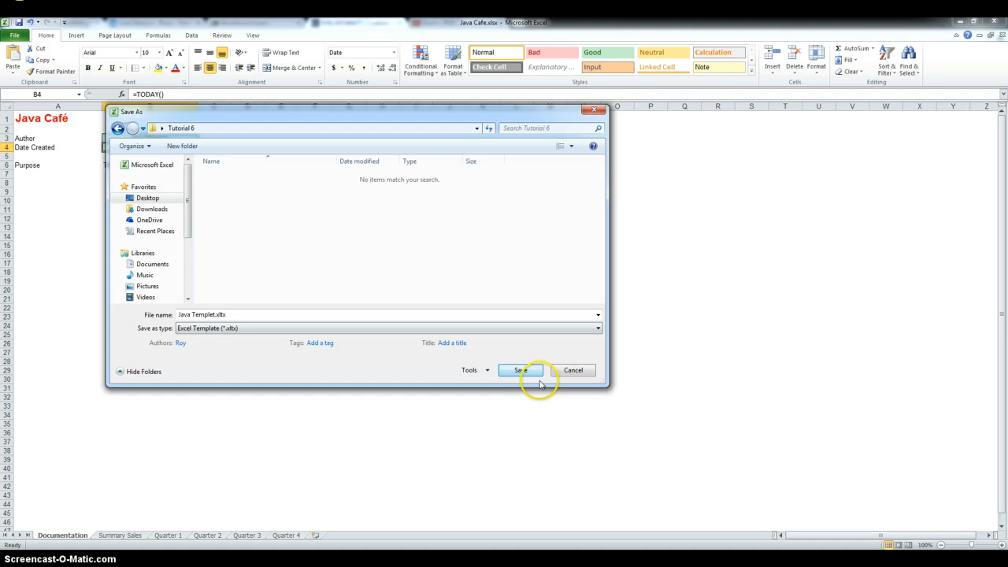
click(520, 368)
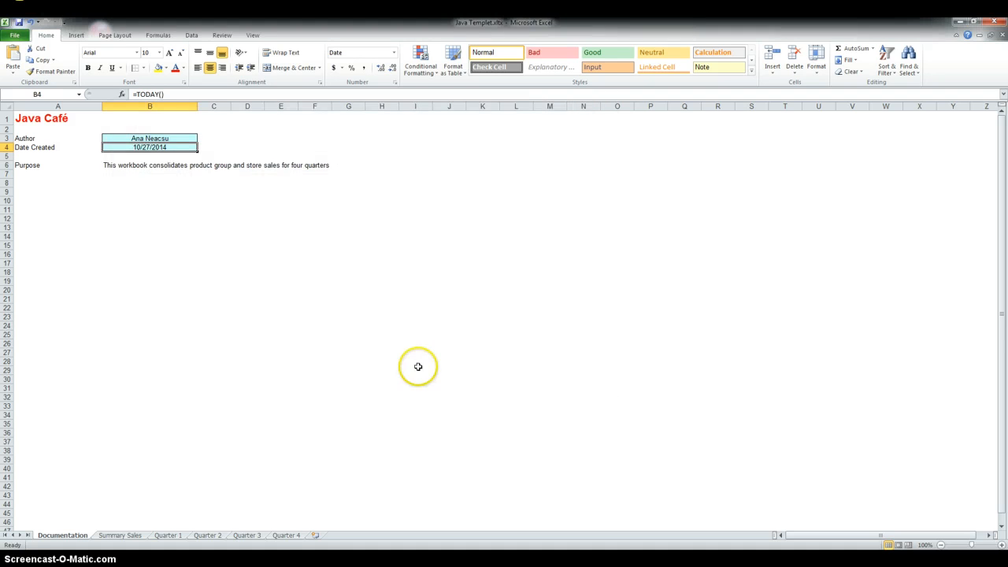
mouse_move(359, 387)
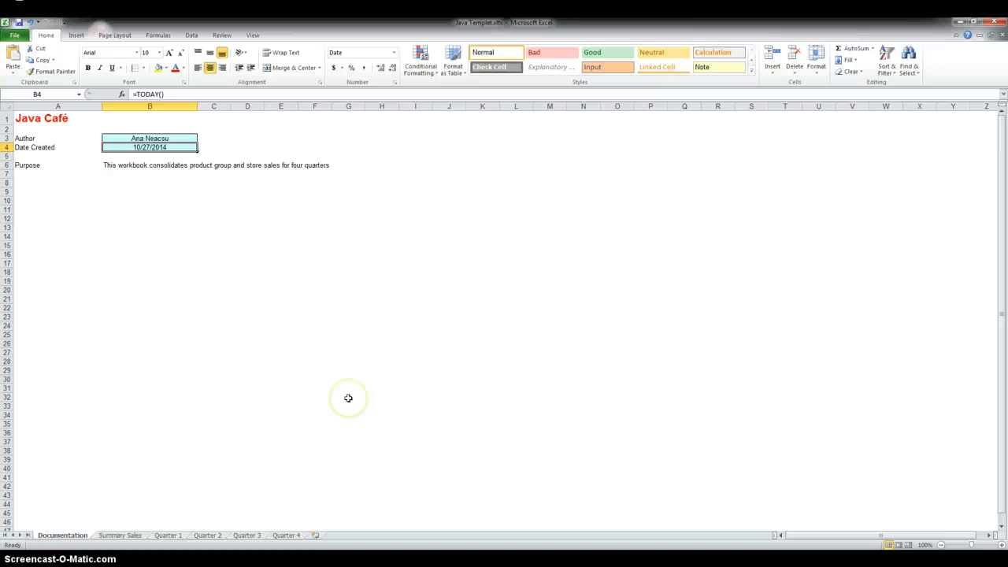
mouse_move(291, 532)
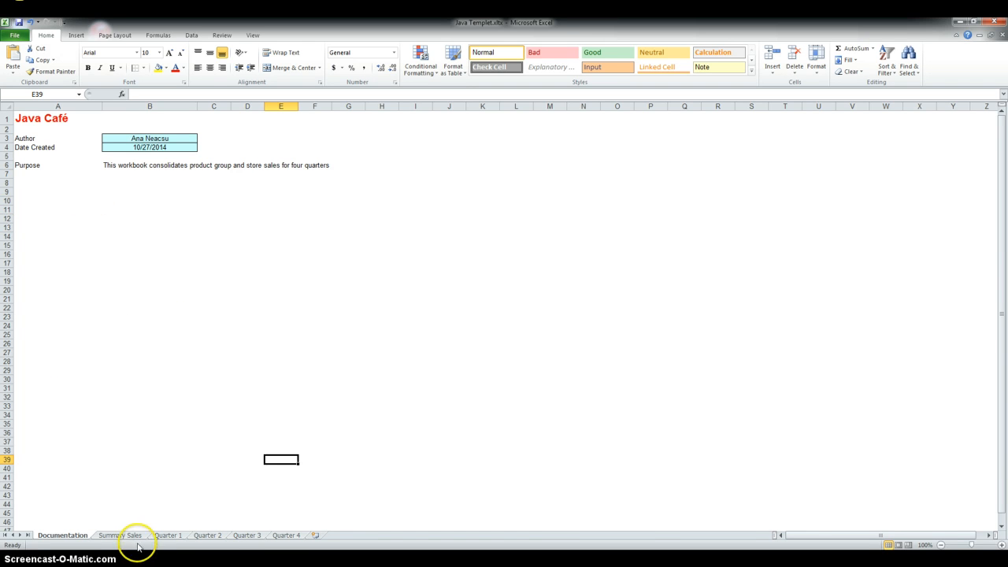
Enter 1 in B5:E7 across the grouped quarter sheets and verify Summary Sales shows $4 each, $48 total
click(124, 536)
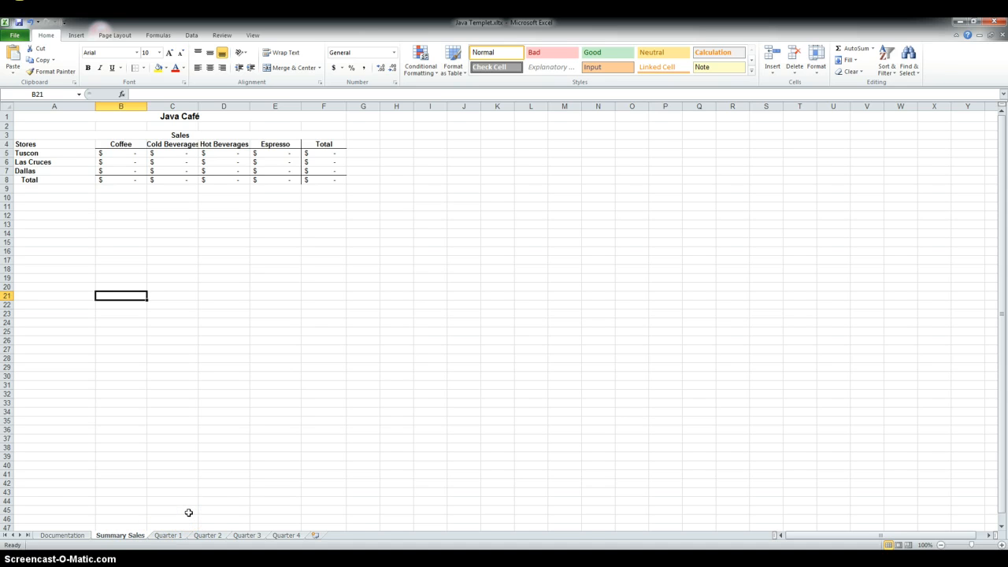
mouse_move(185, 514)
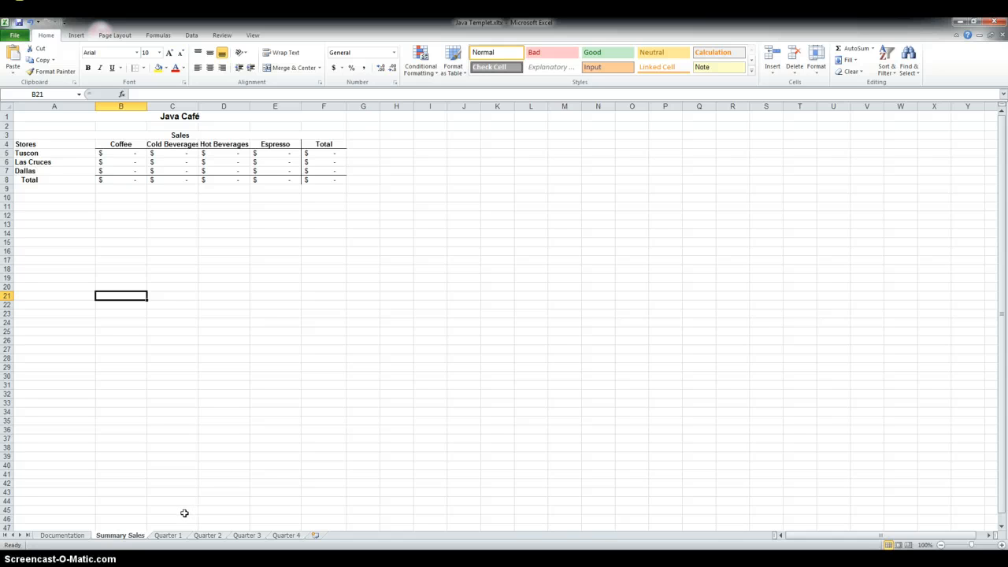
click(167, 535)
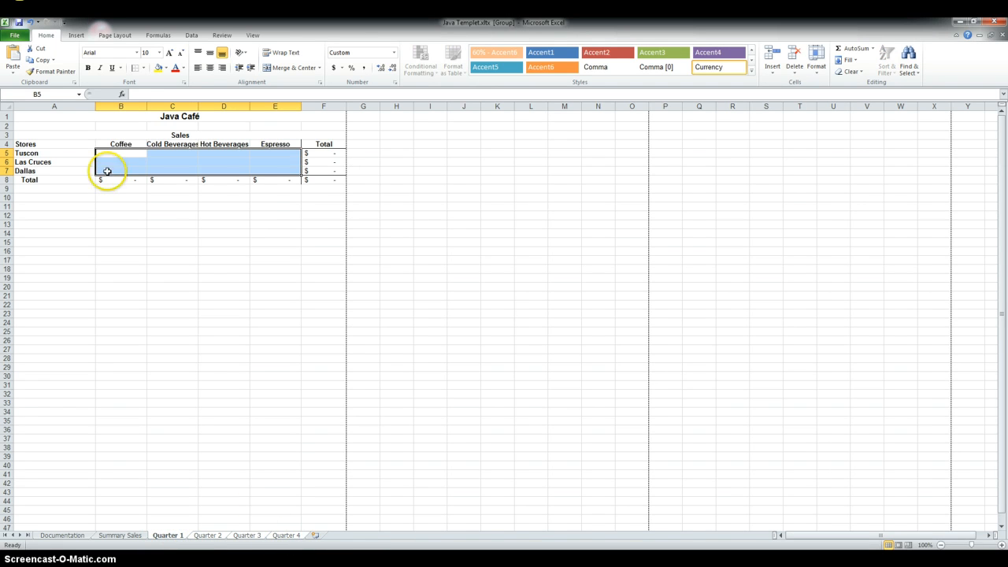
text(1)
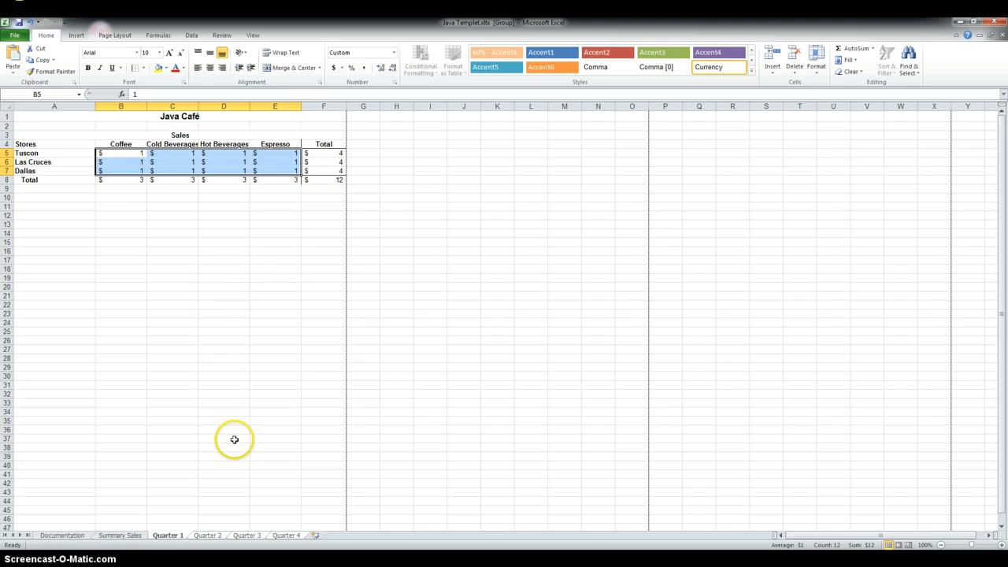
mouse_move(378, 287)
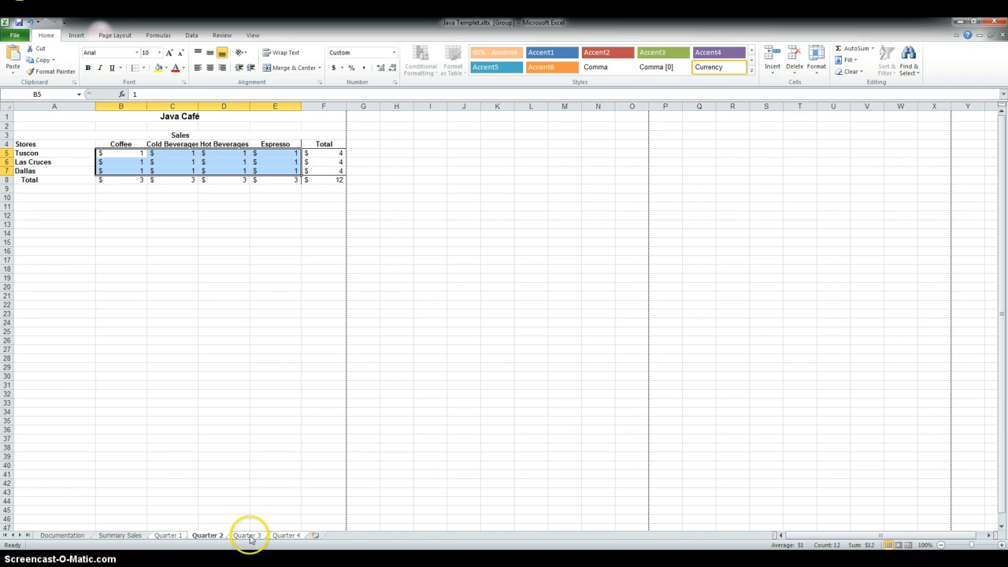
click(293, 535)
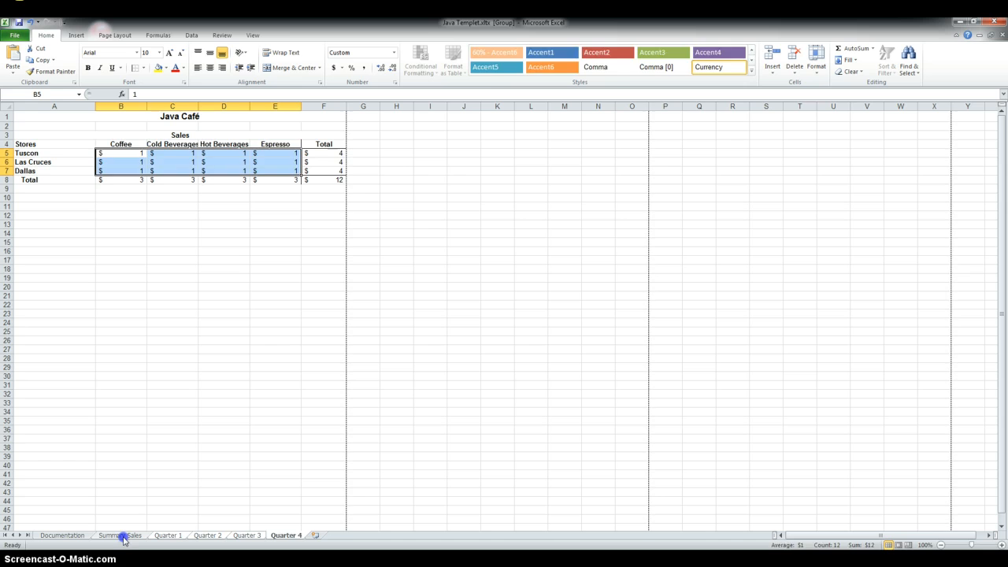
click(120, 534)
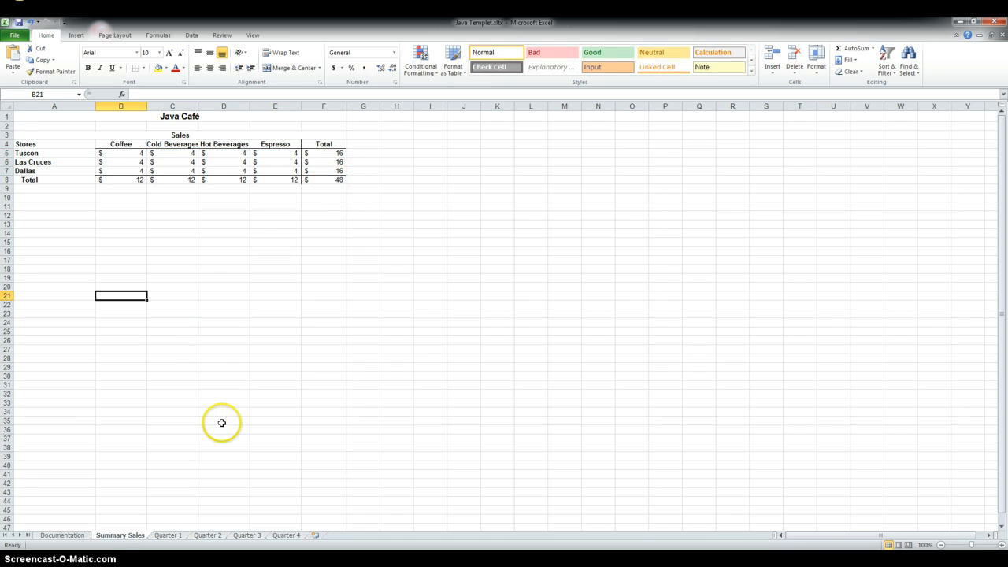
mouse_move(96, 383)
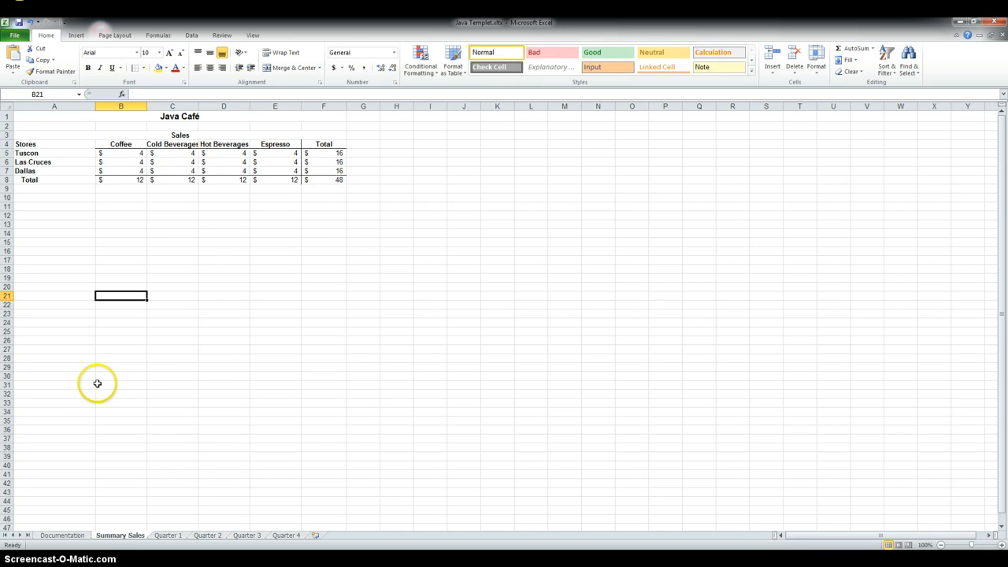
mouse_move(75, 388)
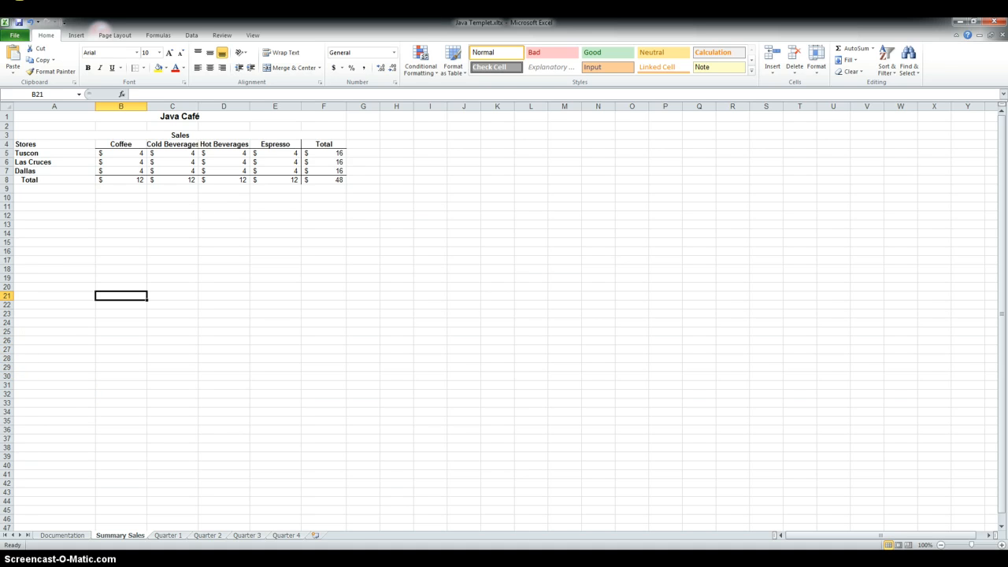
Save a copy as Excel Workbook (*.xlsx) named 'Java Cafe 2014' in Tutorial 6
click(16, 36)
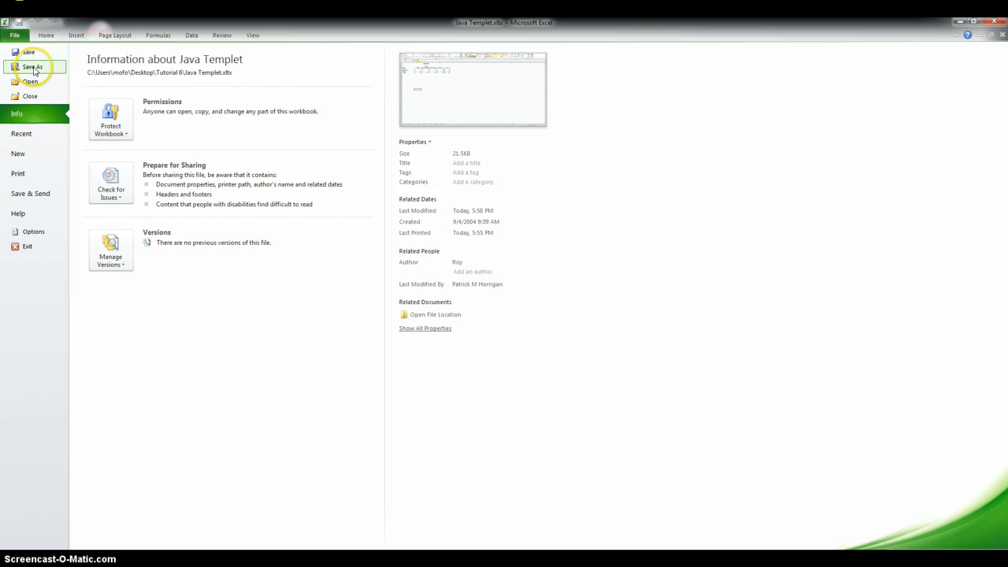
click(38, 62)
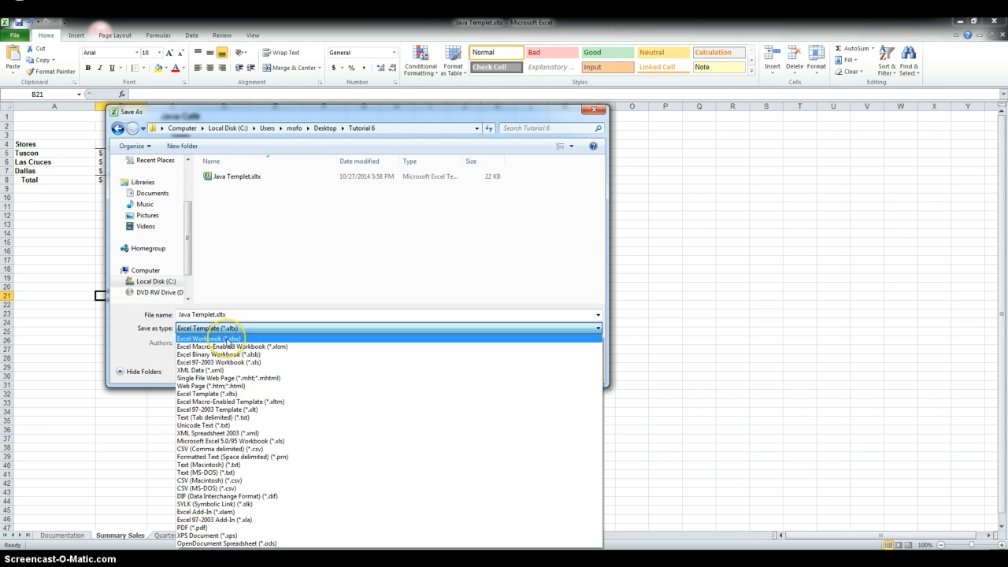
click(206, 337)
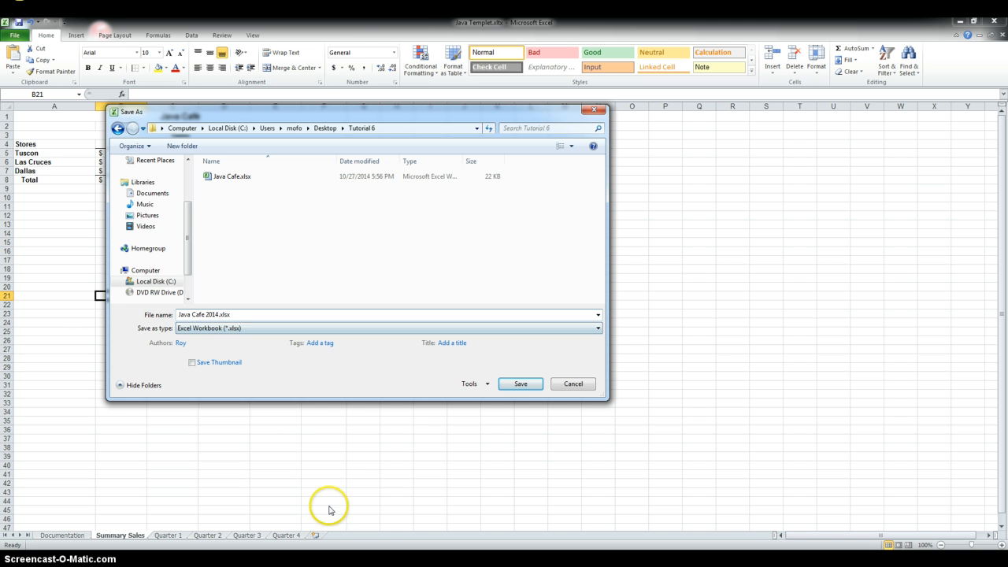
click(519, 384)
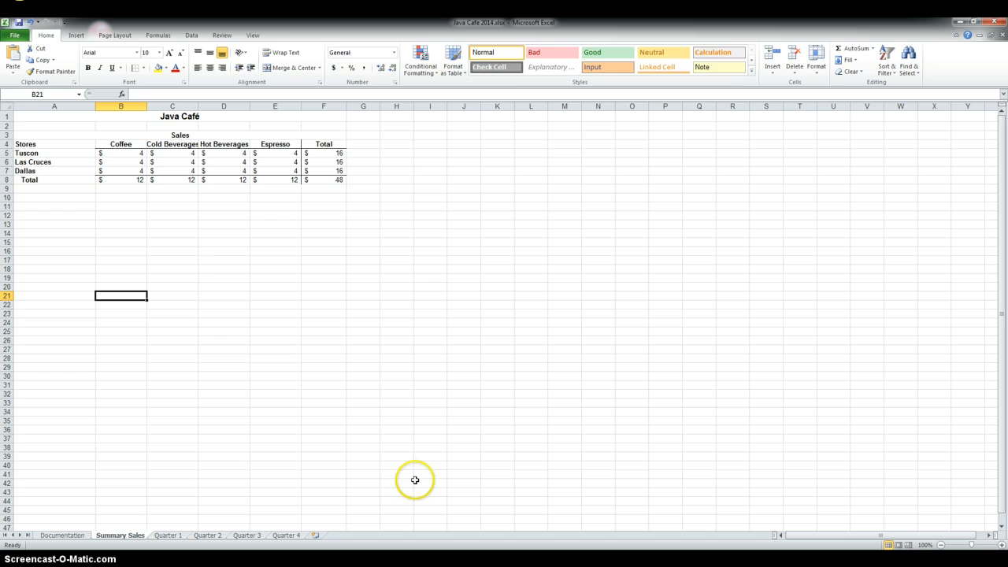
mouse_move(164, 277)
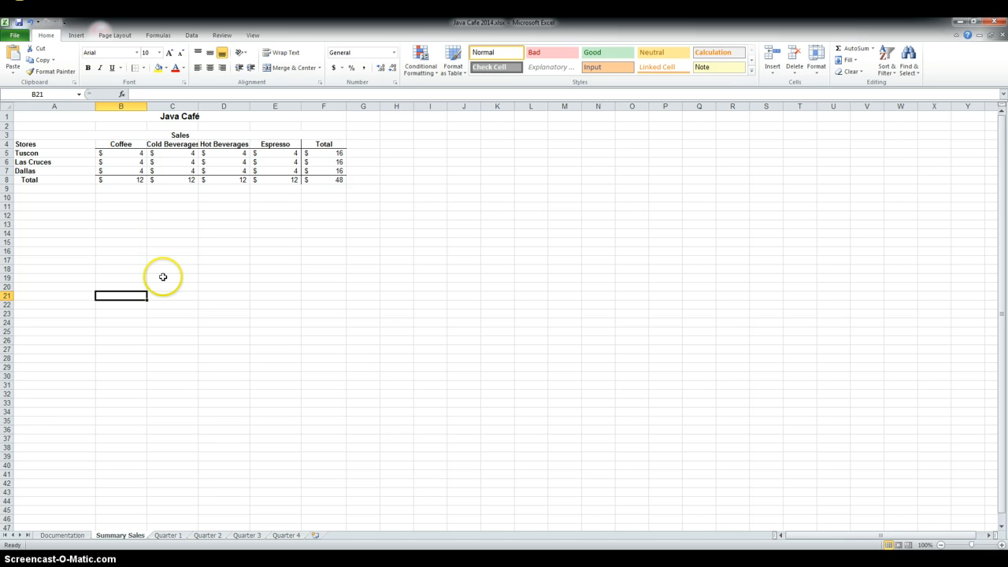